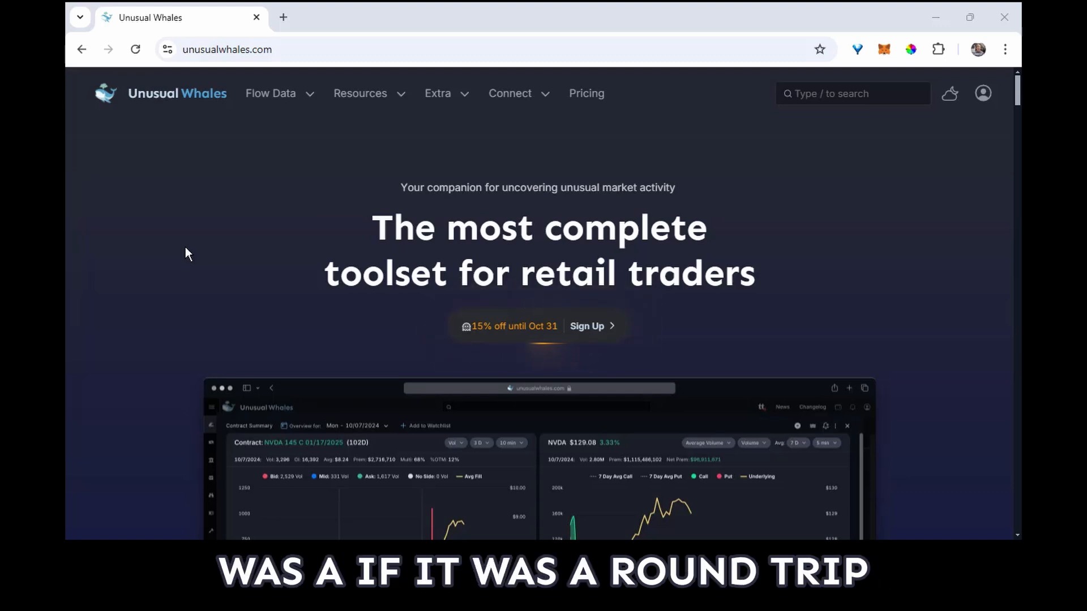
{"action": "mouse_move", "coordinate": [281, 129]}
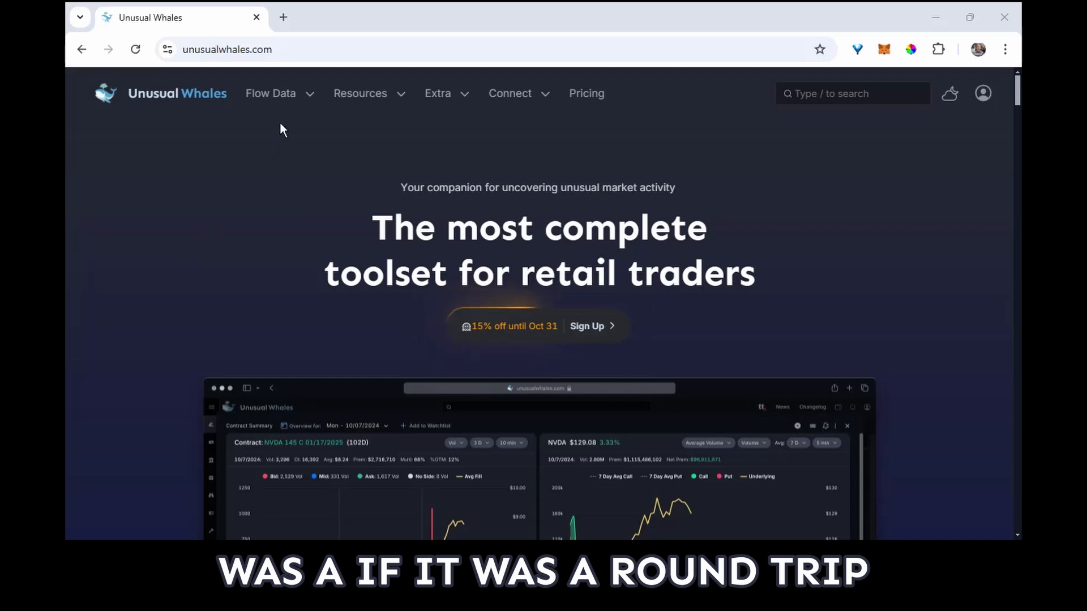
Go to the Flow Feed page from the Flow Data menu
{"action": "left_click", "coordinate": [271, 94]}
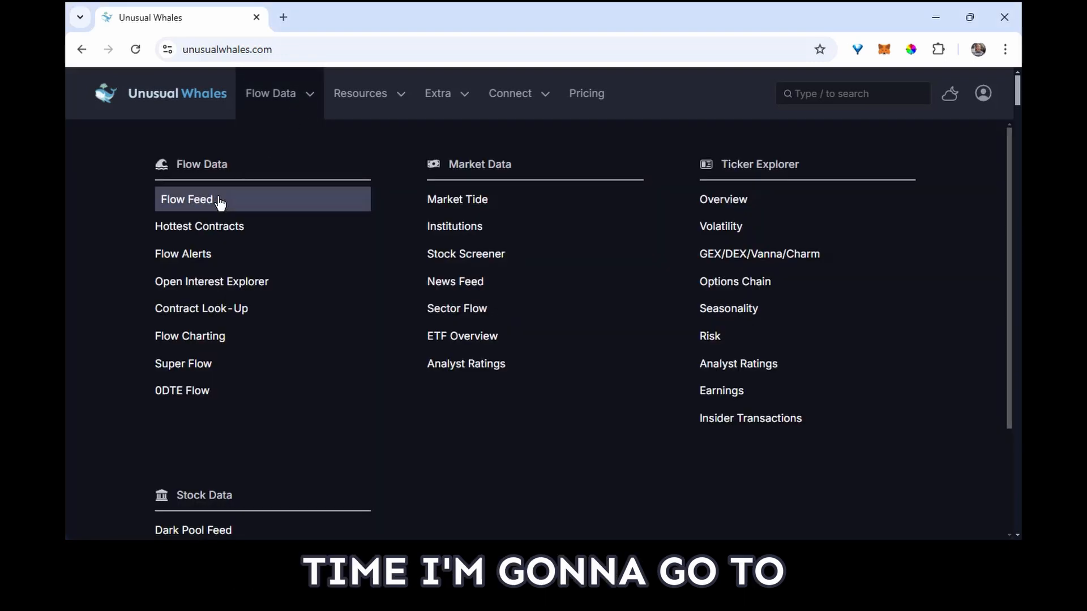
{"action": "left_click", "coordinate": [186, 200]}
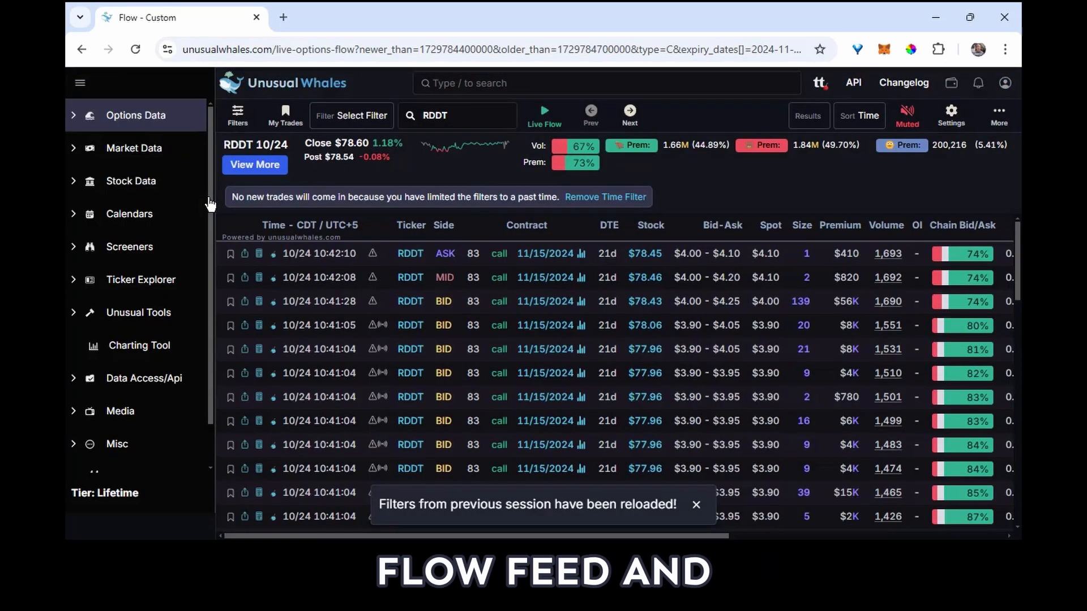
{"action": "mouse_move", "coordinate": [697, 505]}
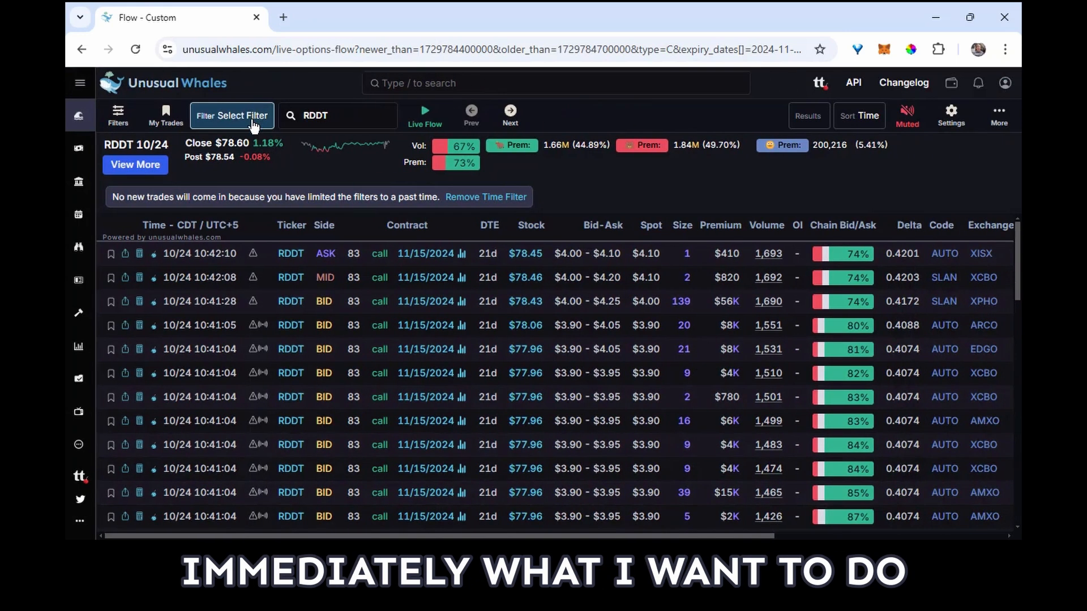
Apply the saved filter '500K OTM Calls Stock Only' to the flow feed
{"action": "left_click", "coordinate": [232, 115]}
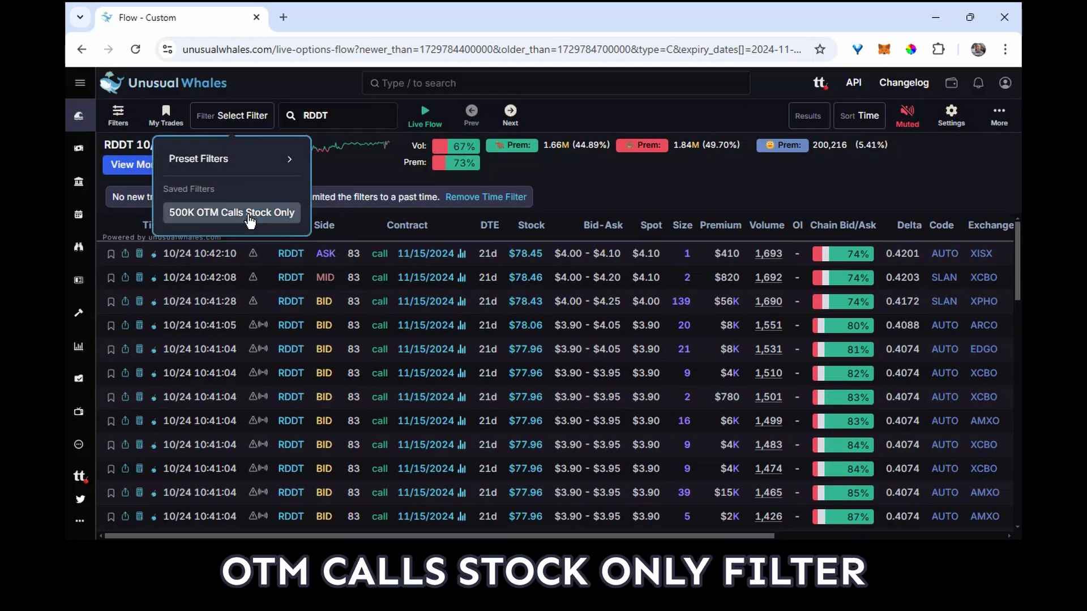
{"action": "left_click", "coordinate": [231, 213]}
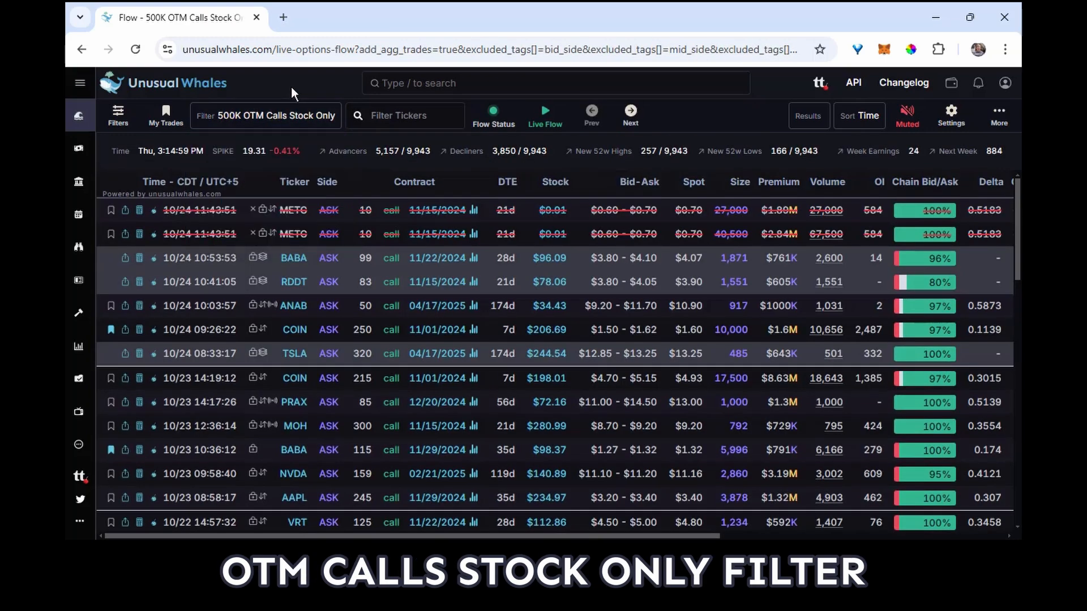
{"action": "mouse_move", "coordinate": [292, 358]}
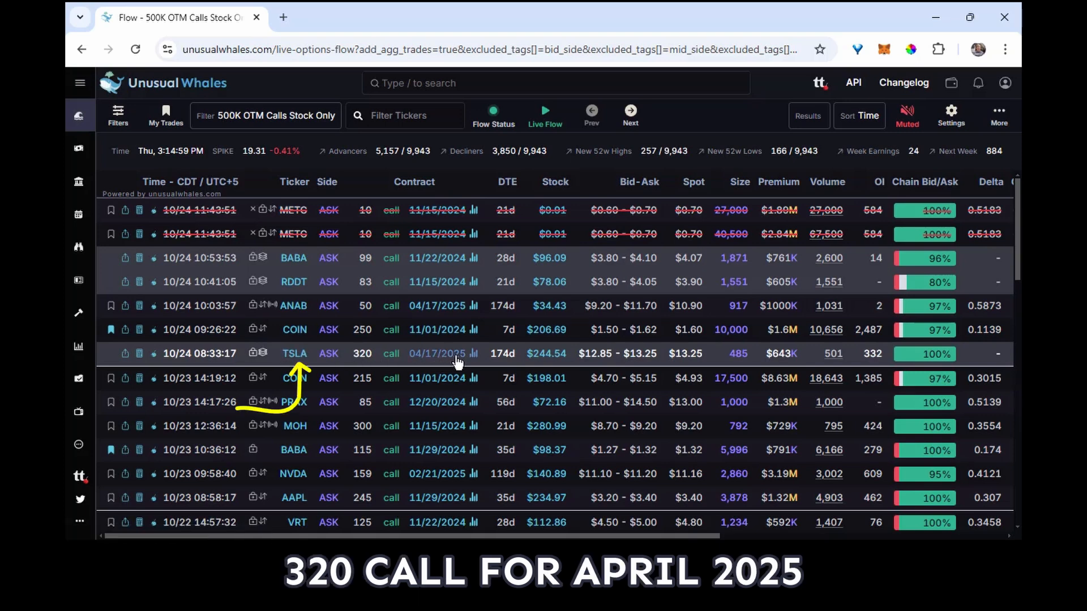
{"action": "mouse_move", "coordinate": [449, 362]}
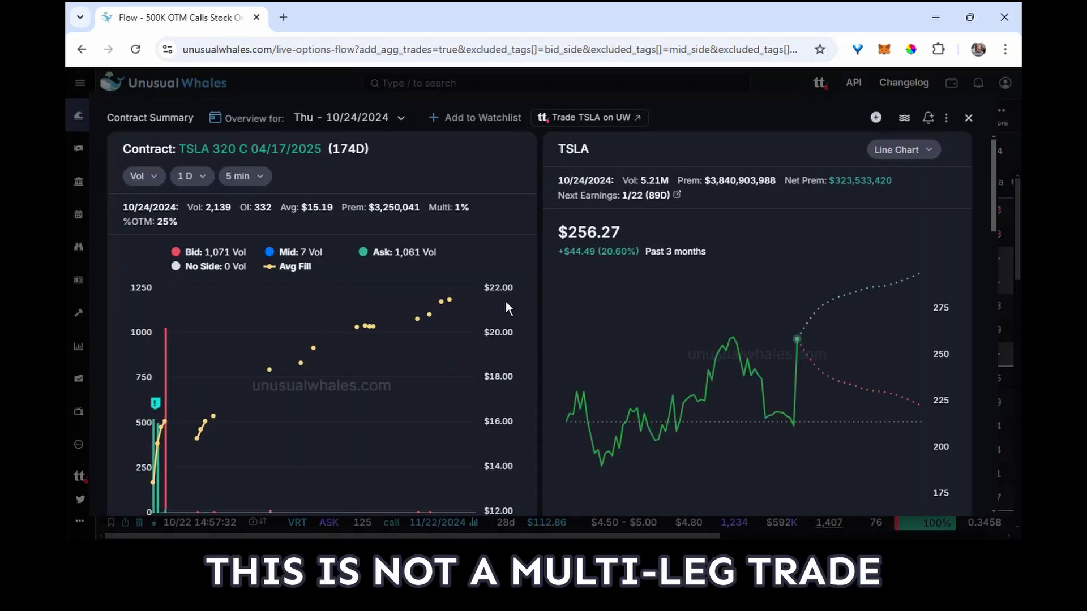
Scroll the TSLA 320 C 04/17/2025 contract summary down to Historical Volume / OI
{"action": "scroll", "scroll_direction": "down", "scroll_amount": 3}
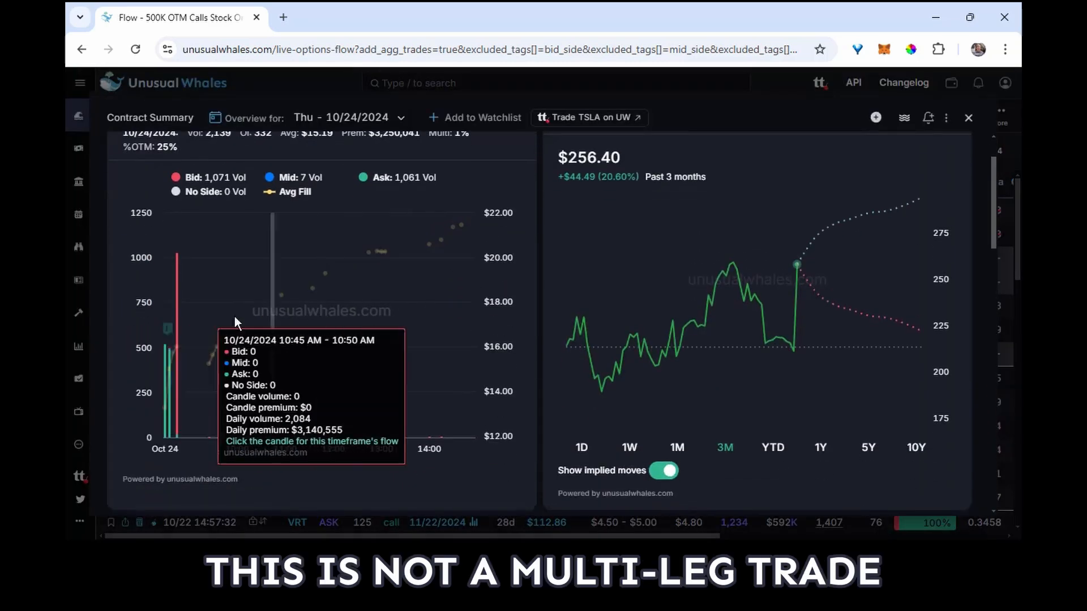
{"action": "mouse_move", "coordinate": [344, 345]}
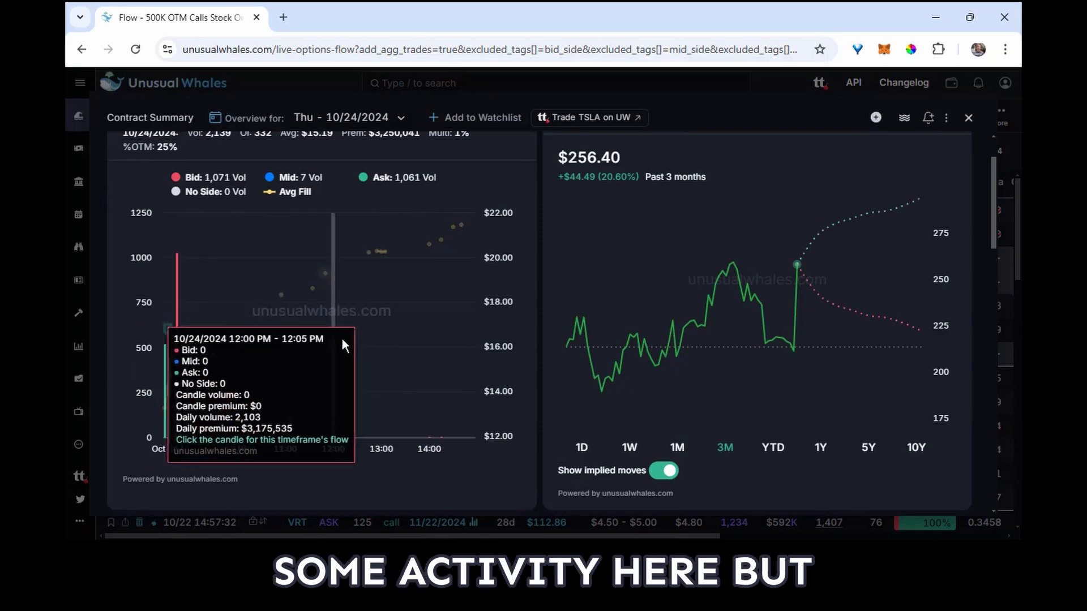
{"action": "scroll", "scroll_direction": "down", "scroll_amount": 3}
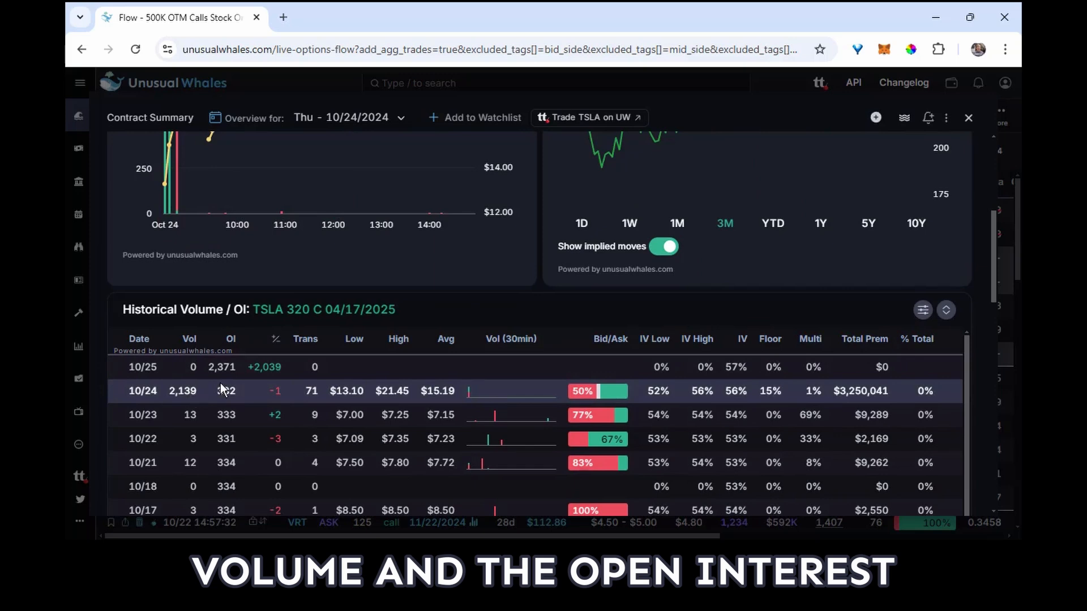
{"action": "mouse_move", "coordinate": [198, 402]}
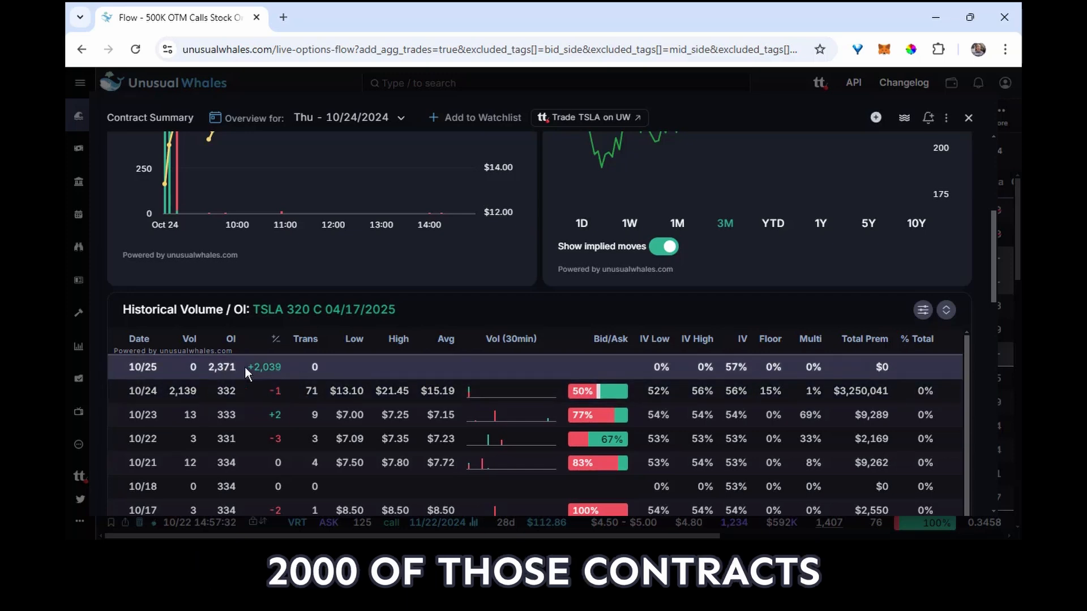
{"action": "mouse_move", "coordinate": [229, 369]}
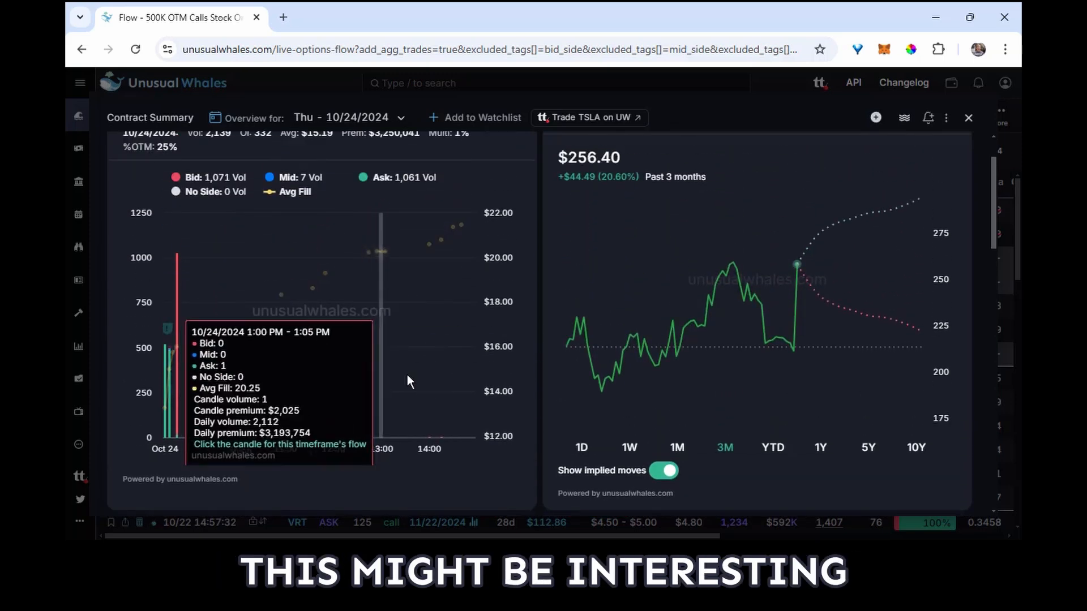
{"action": "mouse_move", "coordinate": [163, 408]}
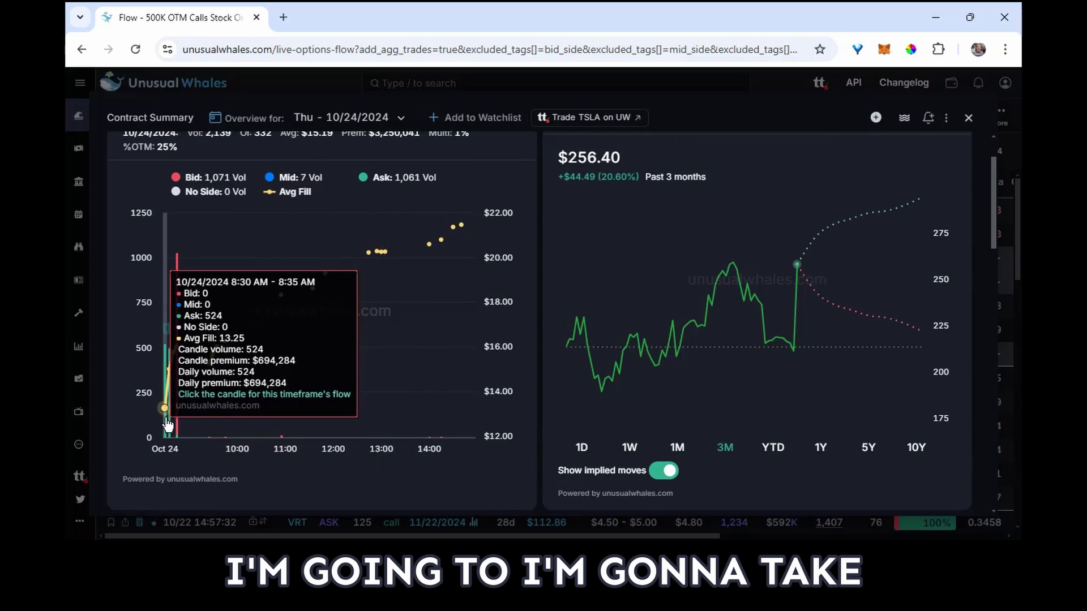
{"action": "left_click", "coordinate": [162, 409]}
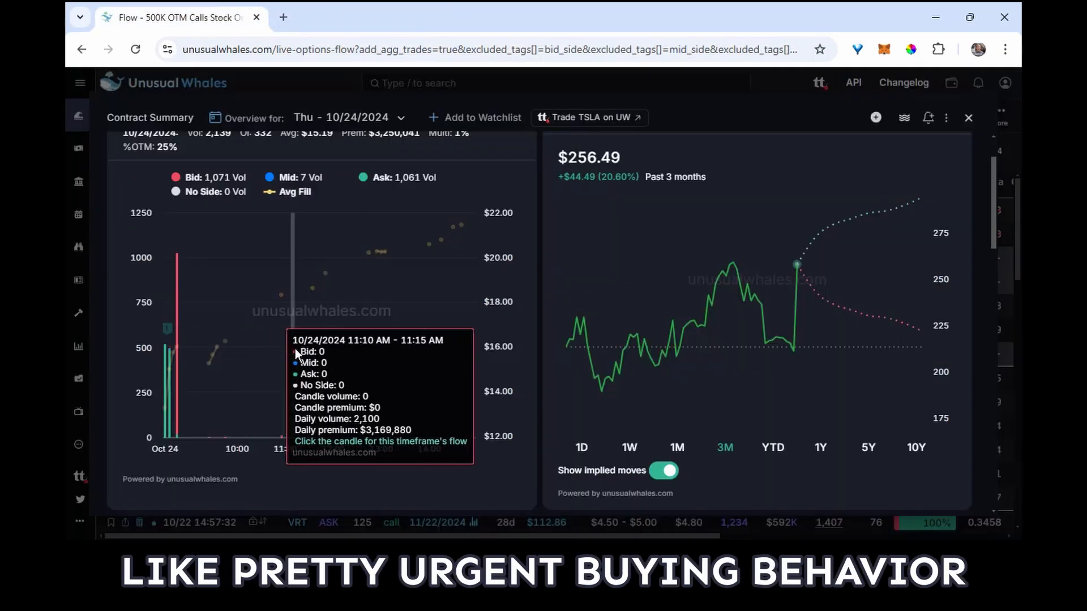
{"action": "mouse_move", "coordinate": [174, 382]}
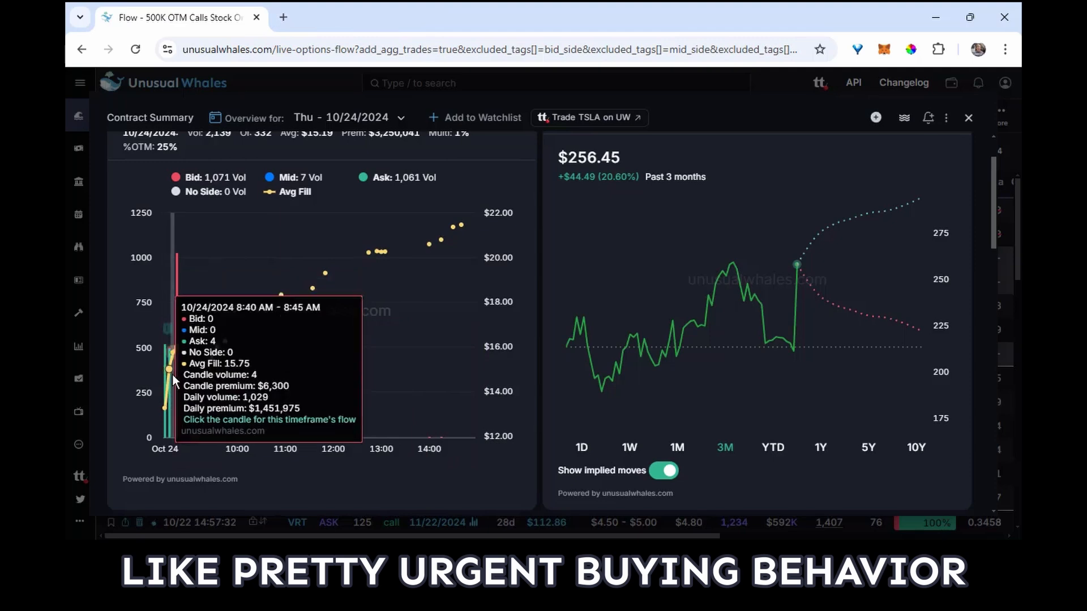
Open the early-morning TSLA 320 call volume candle's trades in a new tab
{"action": "left_click", "coordinate": [169, 370]}
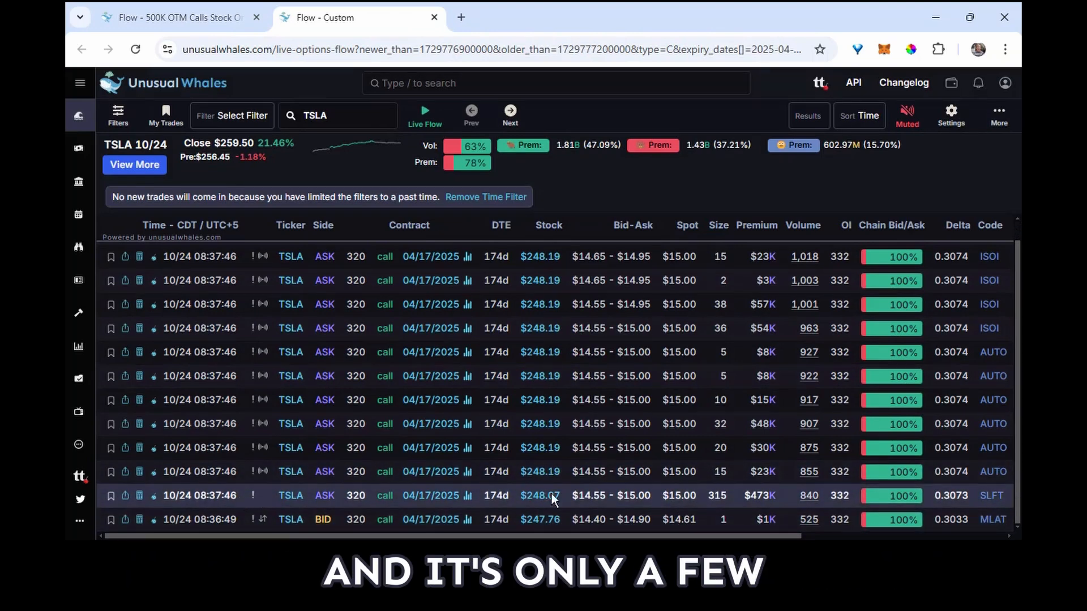
{"action": "mouse_move", "coordinate": [684, 483]}
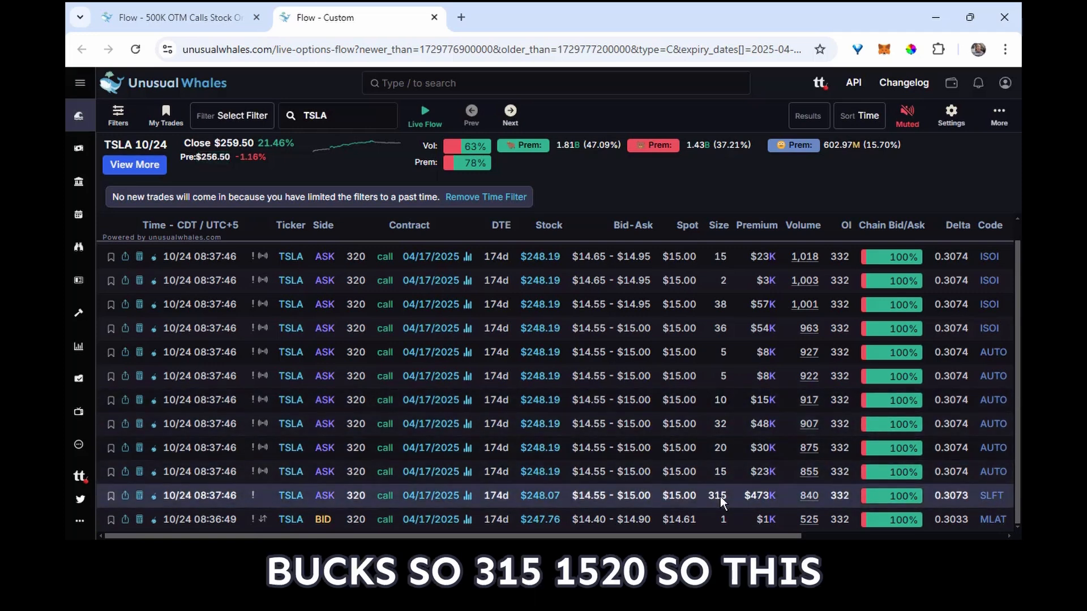
{"action": "mouse_move", "coordinate": [664, 375]}
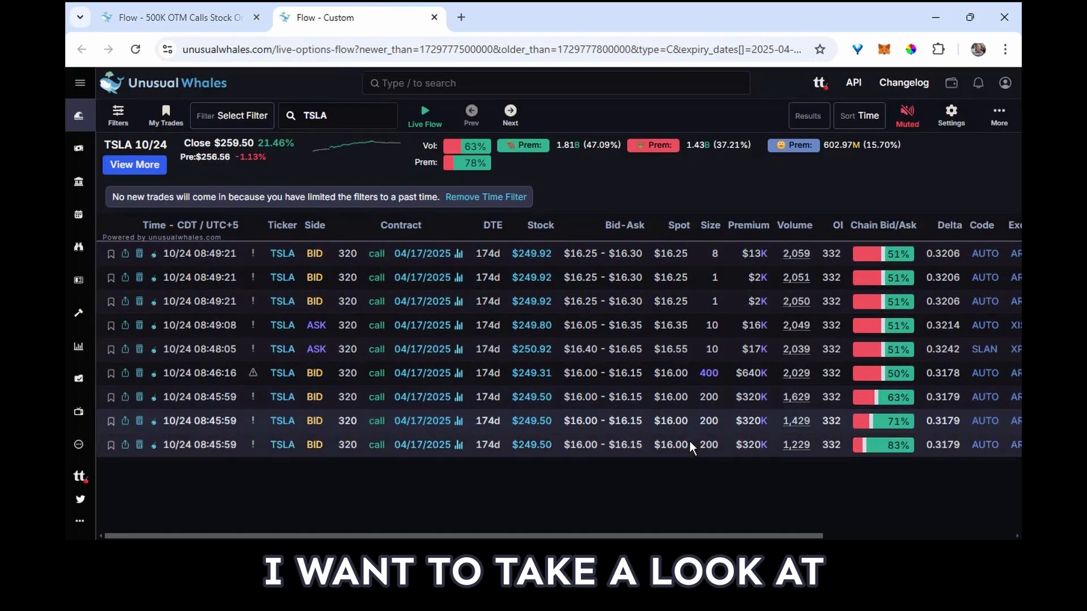
{"action": "mouse_move", "coordinate": [712, 381]}
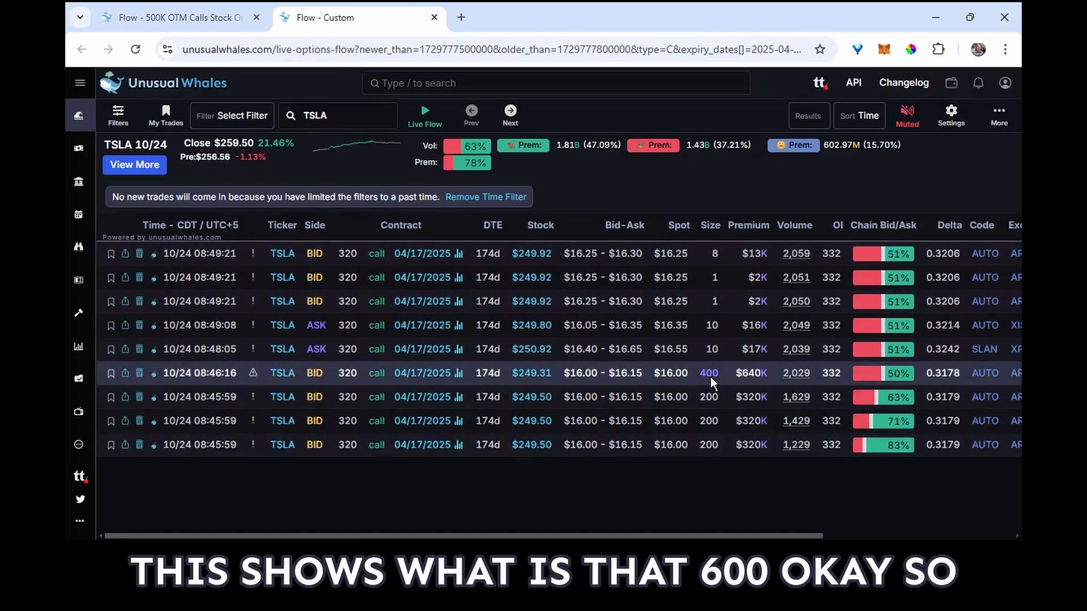
{"action": "mouse_move", "coordinate": [688, 394]}
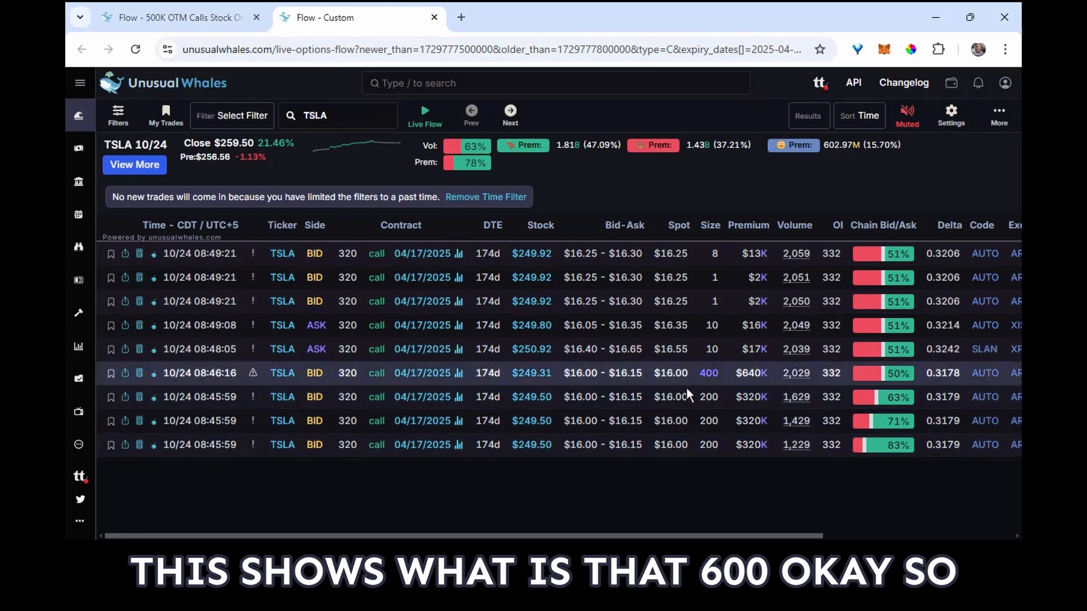
{"action": "mouse_move", "coordinate": [657, 418]}
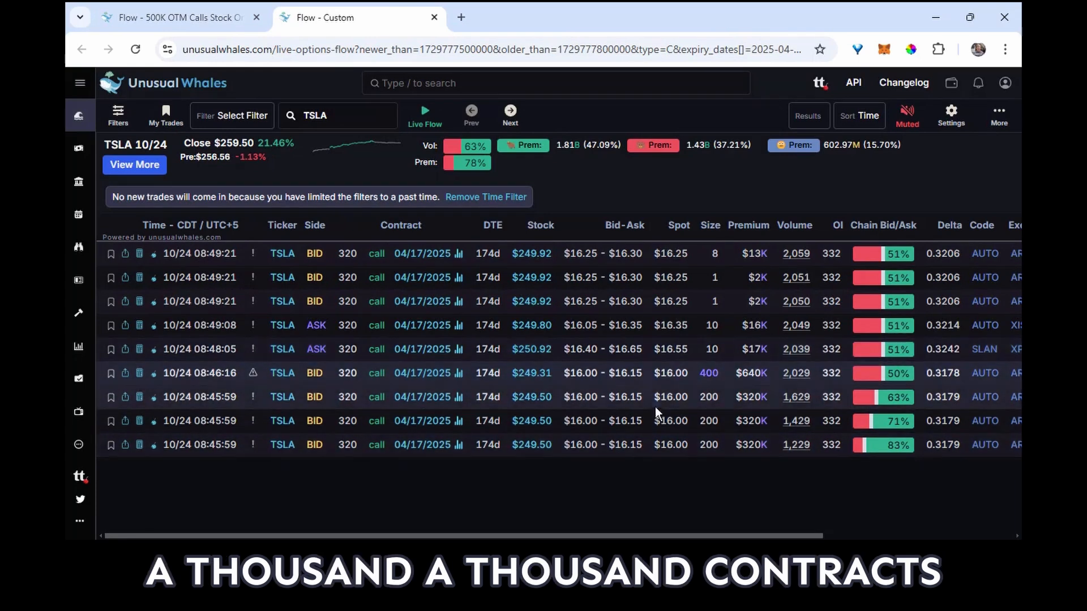
{"action": "mouse_move", "coordinate": [682, 452]}
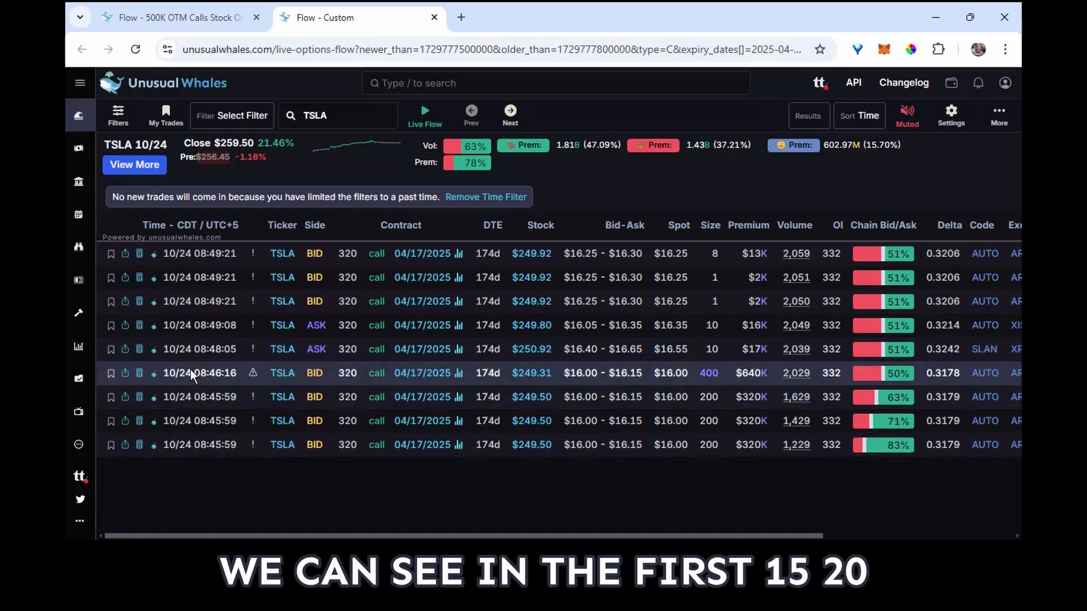
{"action": "mouse_move", "coordinate": [230, 354]}
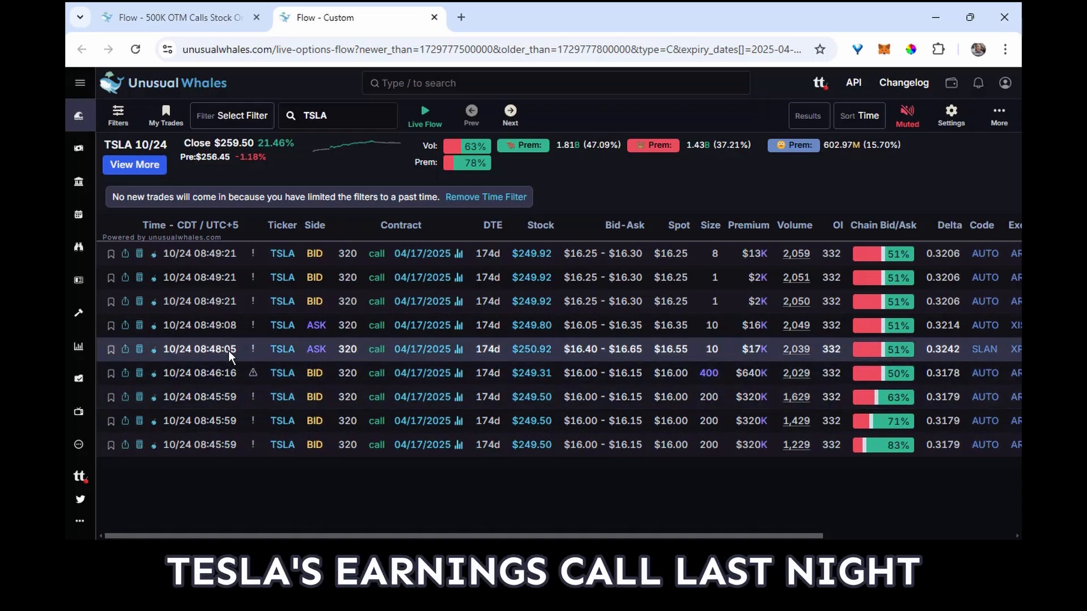
{"action": "mouse_move", "coordinate": [420, 361]}
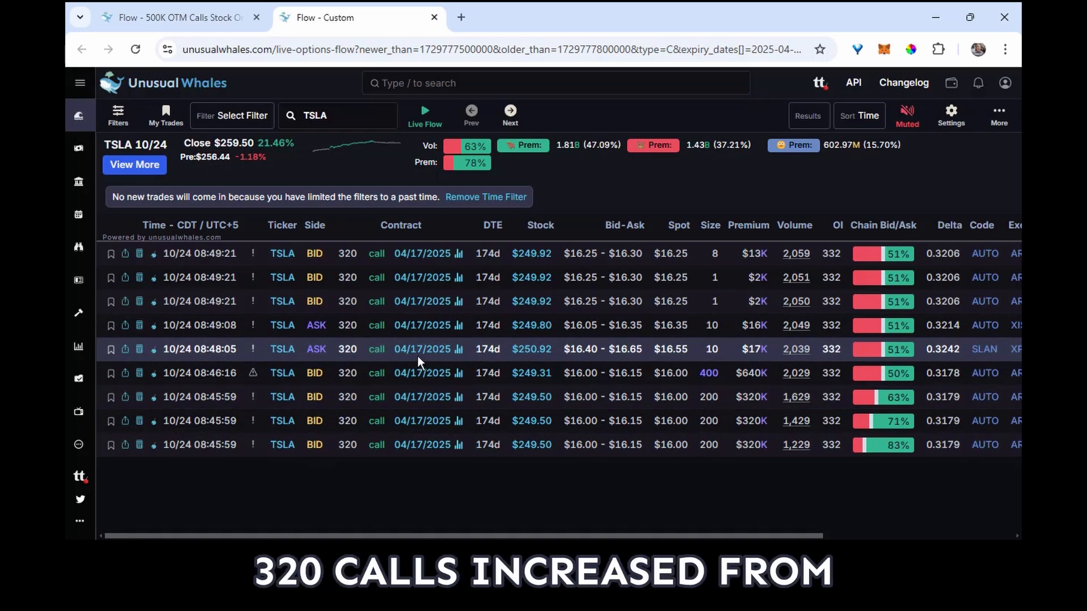
{"action": "mouse_move", "coordinate": [334, 170]}
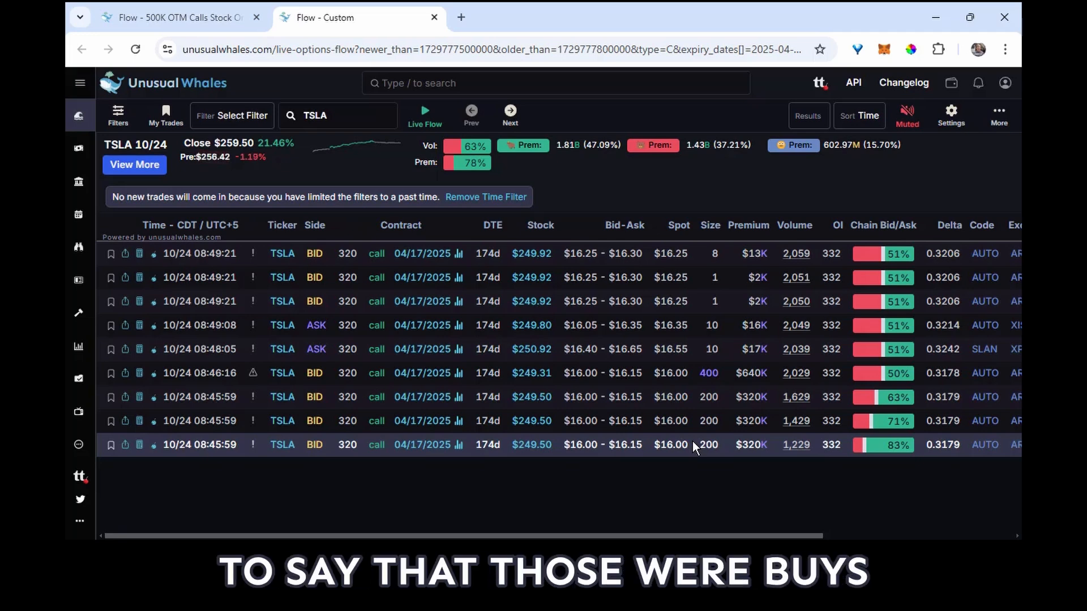
{"action": "mouse_move", "coordinate": [670, 494]}
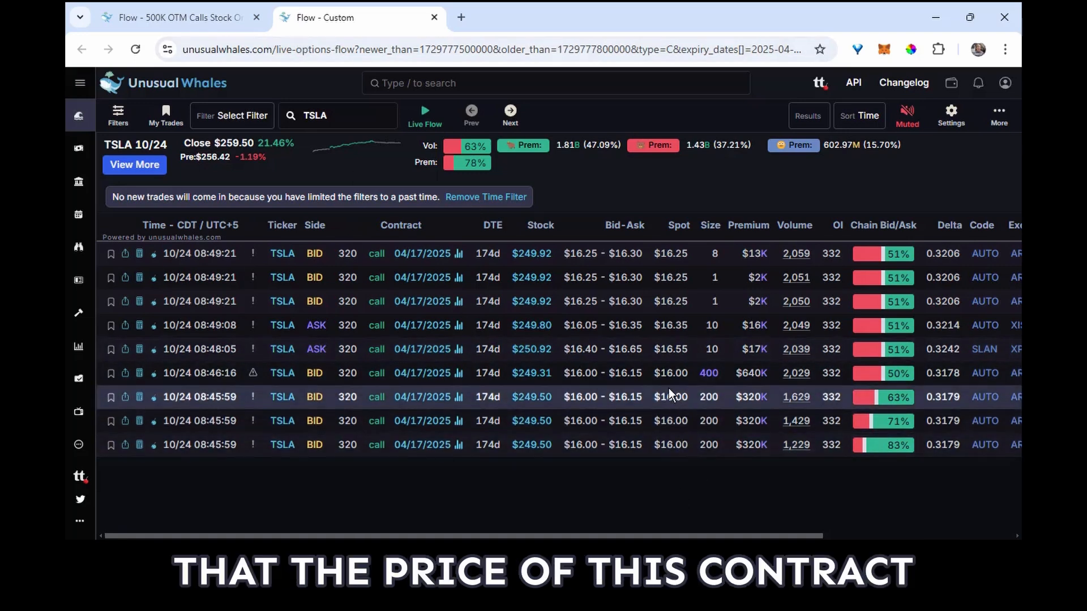
{"action": "mouse_move", "coordinate": [624, 408]}
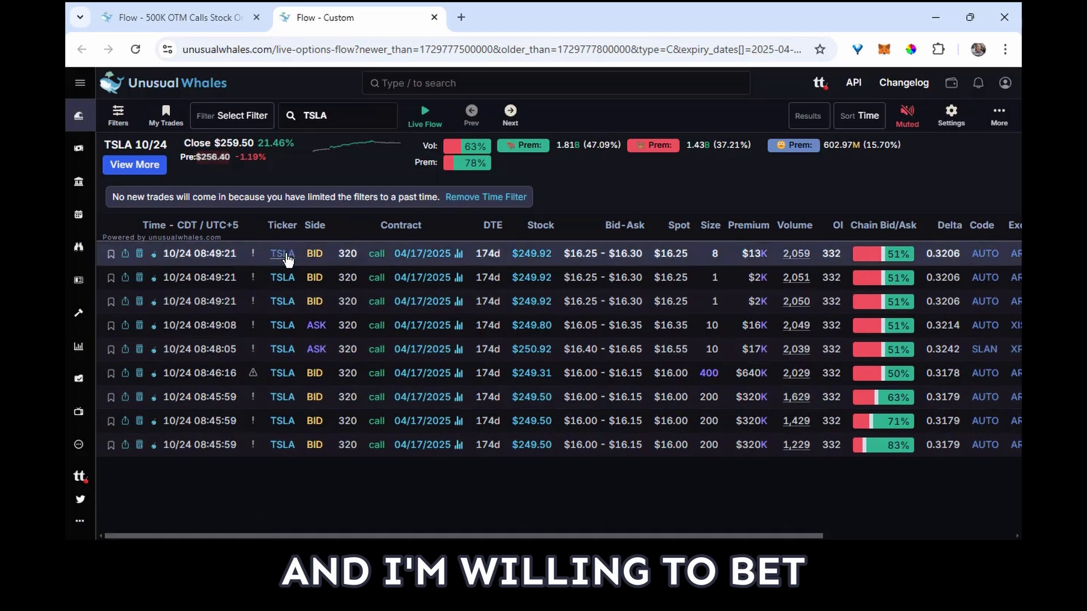
Open the TSLA stock overview page for 10/24/2024 from the flow row
{"action": "left_click", "coordinate": [282, 253]}
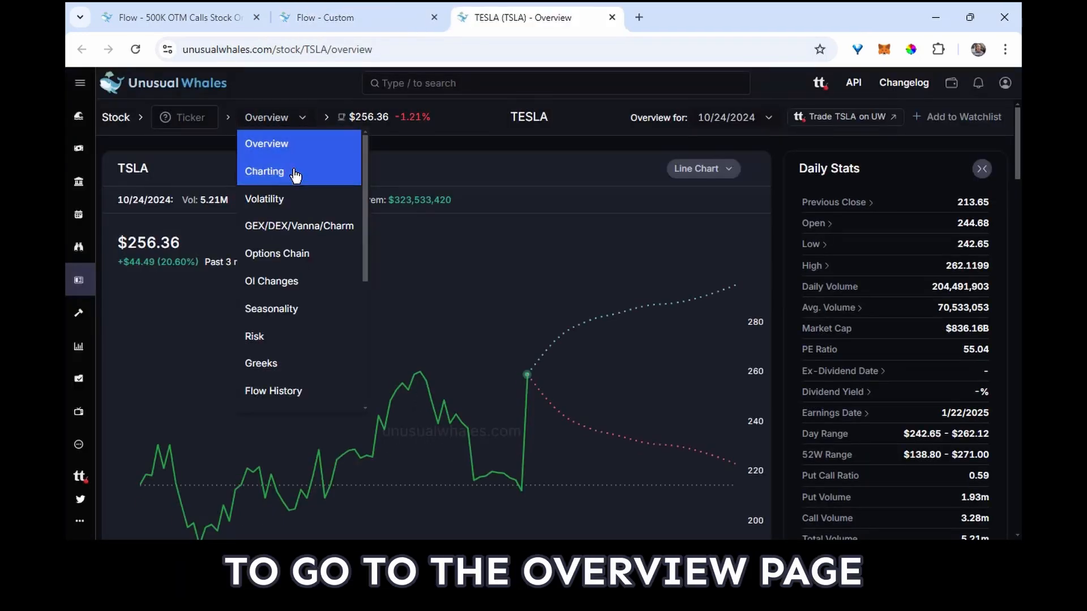
Show the TSLA Charting view with 1 Min candles for 10/24
{"action": "left_click", "coordinate": [264, 171]}
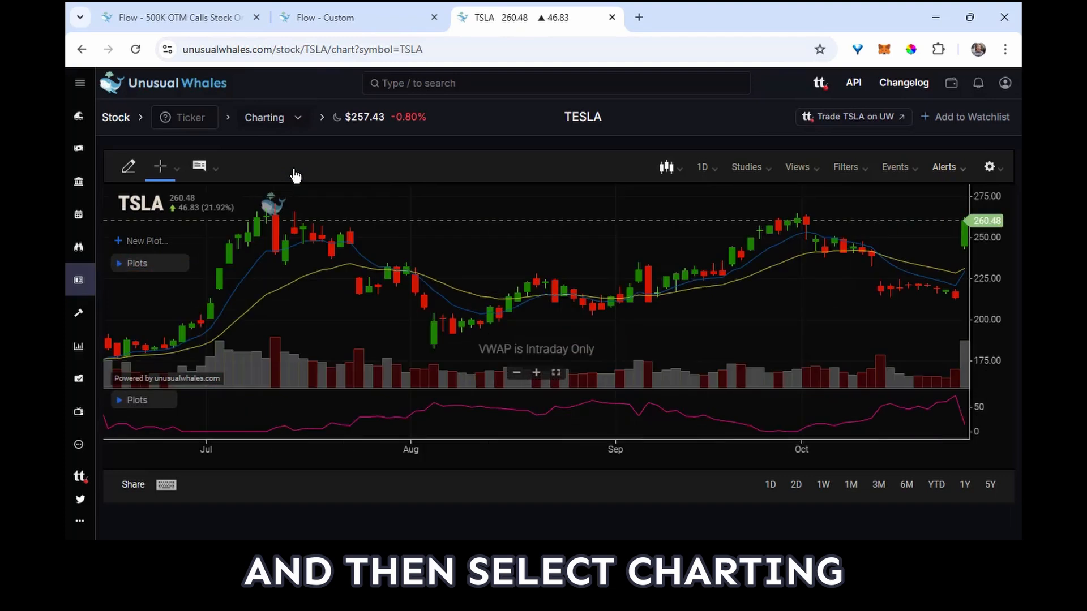
{"action": "left_click", "coordinate": [702, 167]}
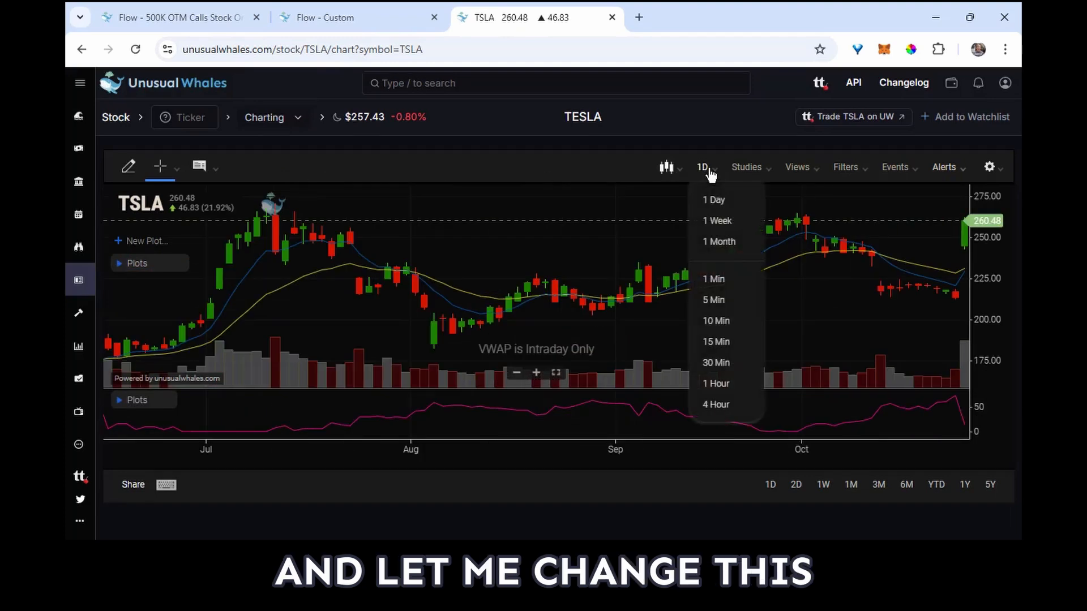
{"action": "left_click", "coordinate": [714, 279]}
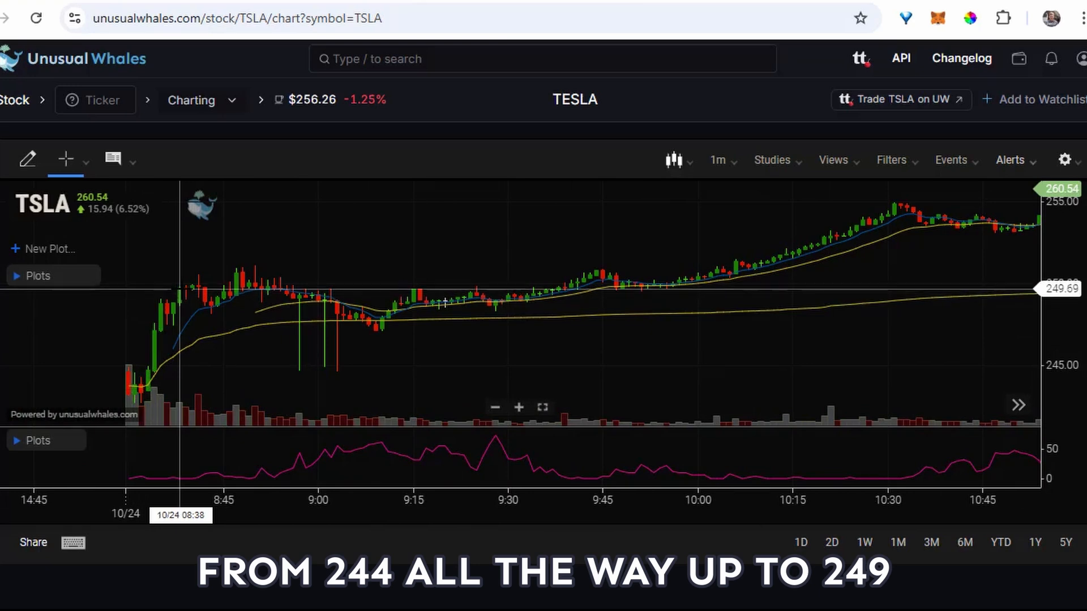
{"action": "mouse_move", "coordinate": [236, 294]}
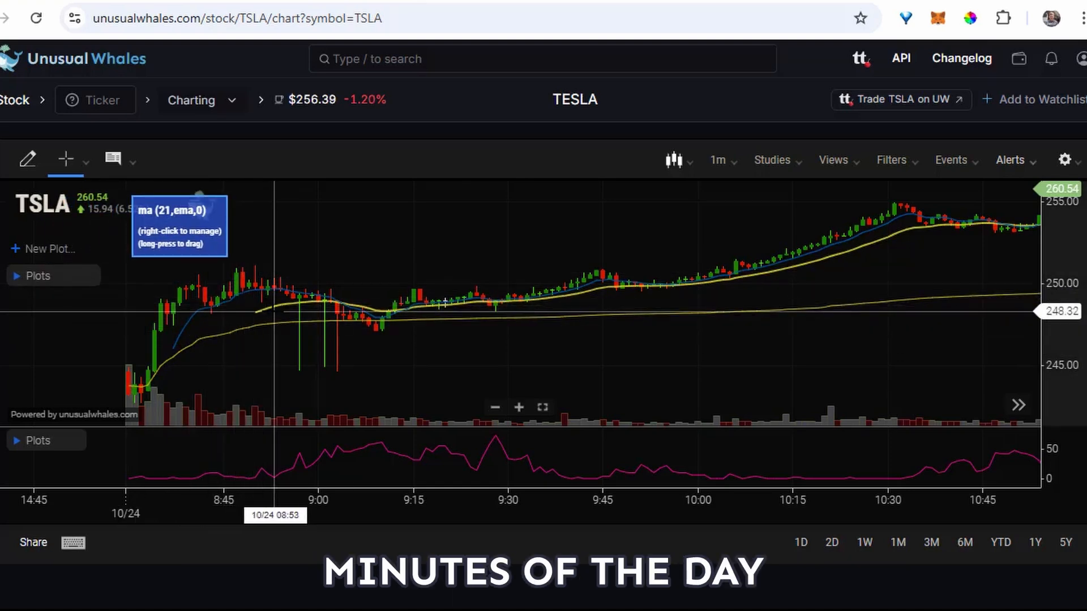
{"action": "mouse_move", "coordinate": [290, 369]}
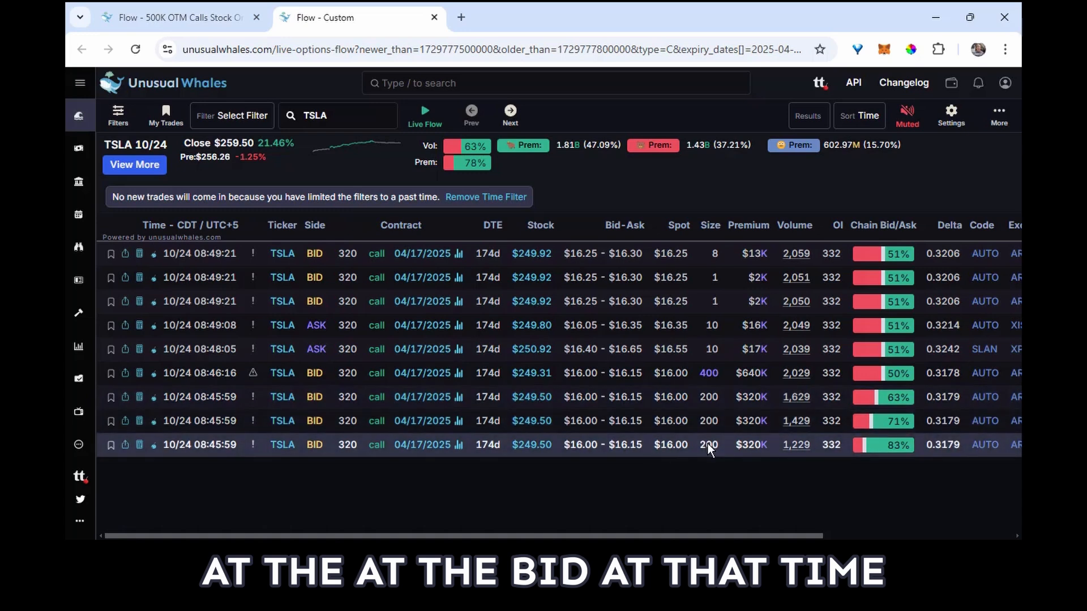
{"action": "mouse_move", "coordinate": [710, 380]}
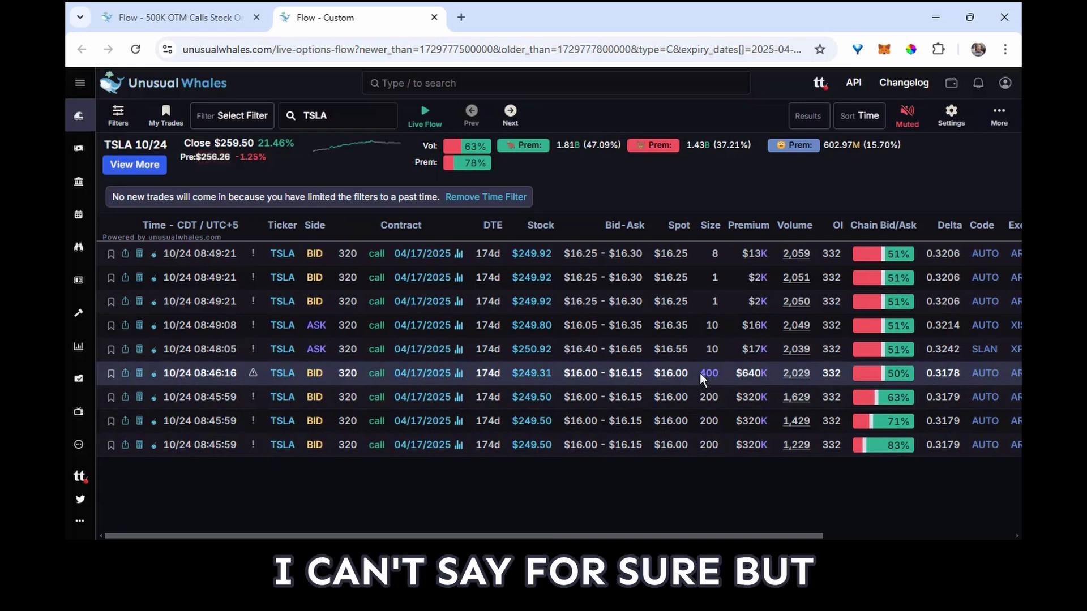
{"action": "mouse_move", "coordinate": [661, 350]}
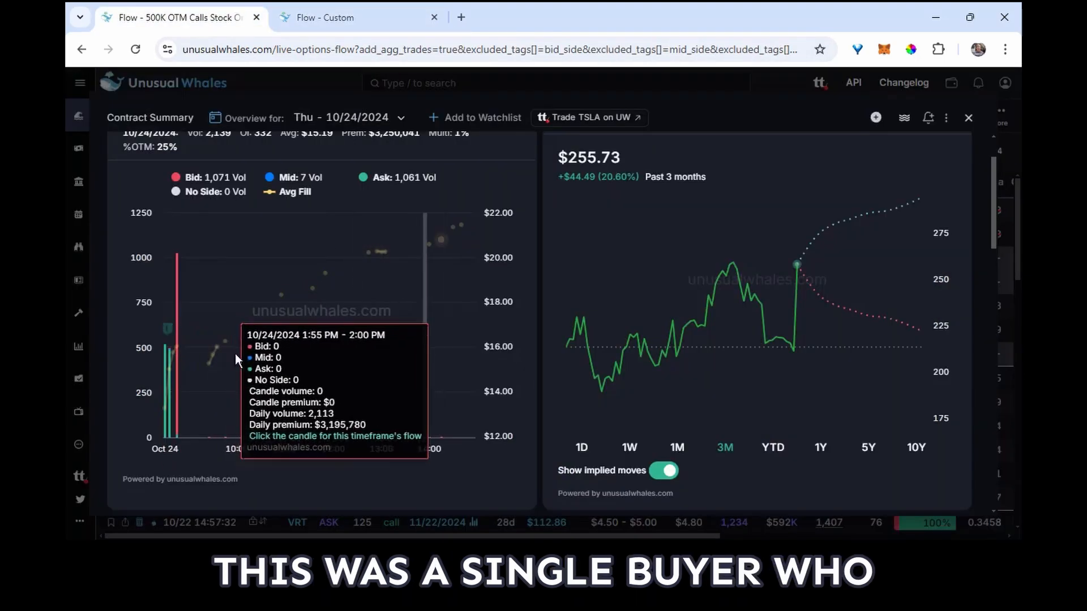
Add the TSLA 320 C 04/17/2025 contract to the Contracts watchlist alongside Bookmarks
{"action": "scroll", "scroll_direction": "down", "scroll_amount": 3}
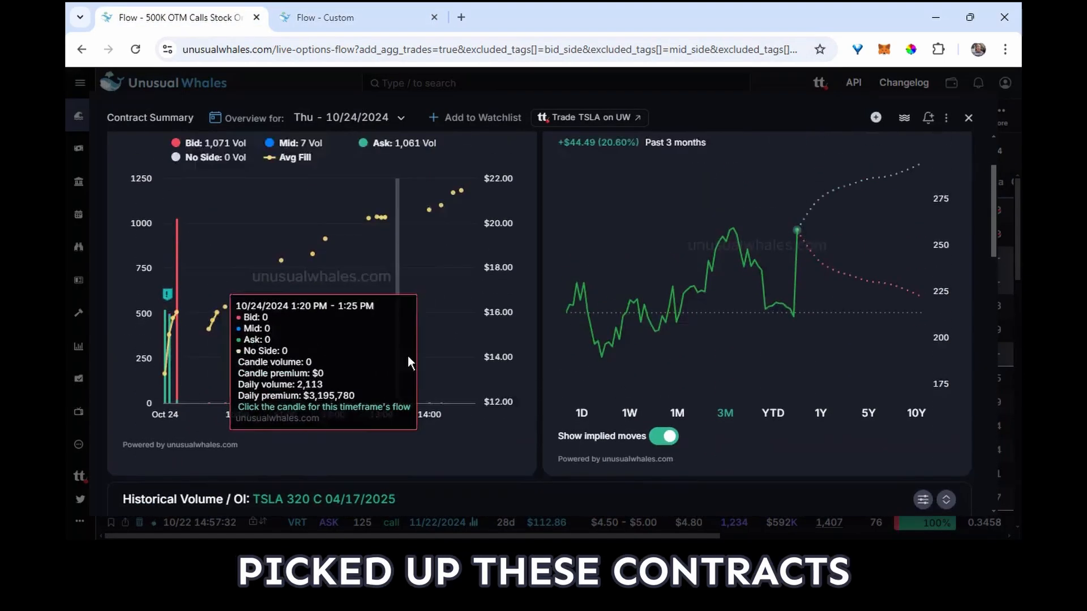
{"action": "scroll", "scroll_direction": "down", "scroll_amount": 3}
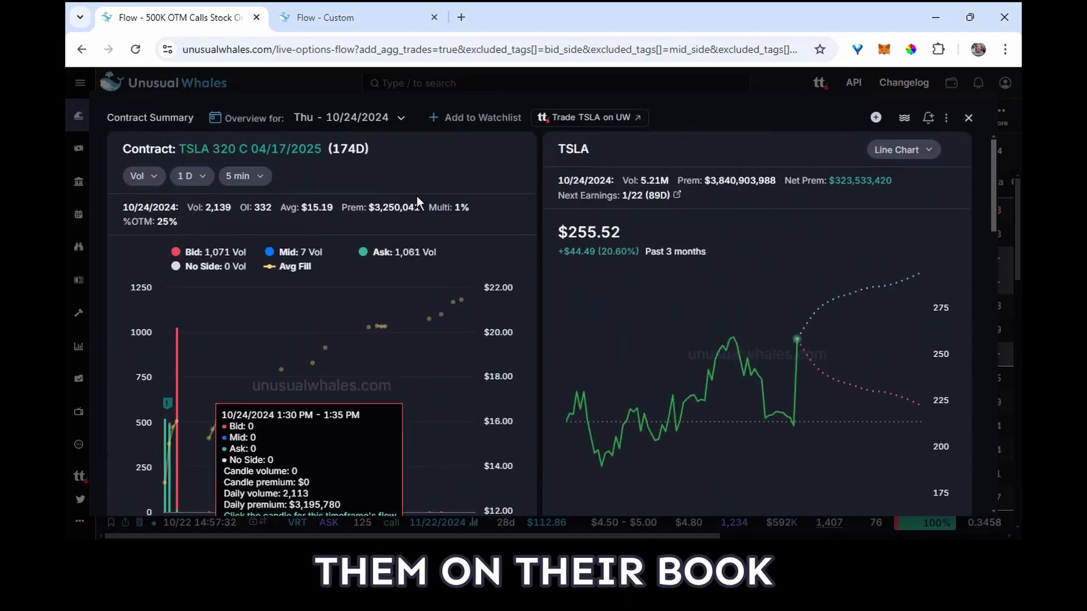
{"action": "mouse_move", "coordinate": [460, 128]}
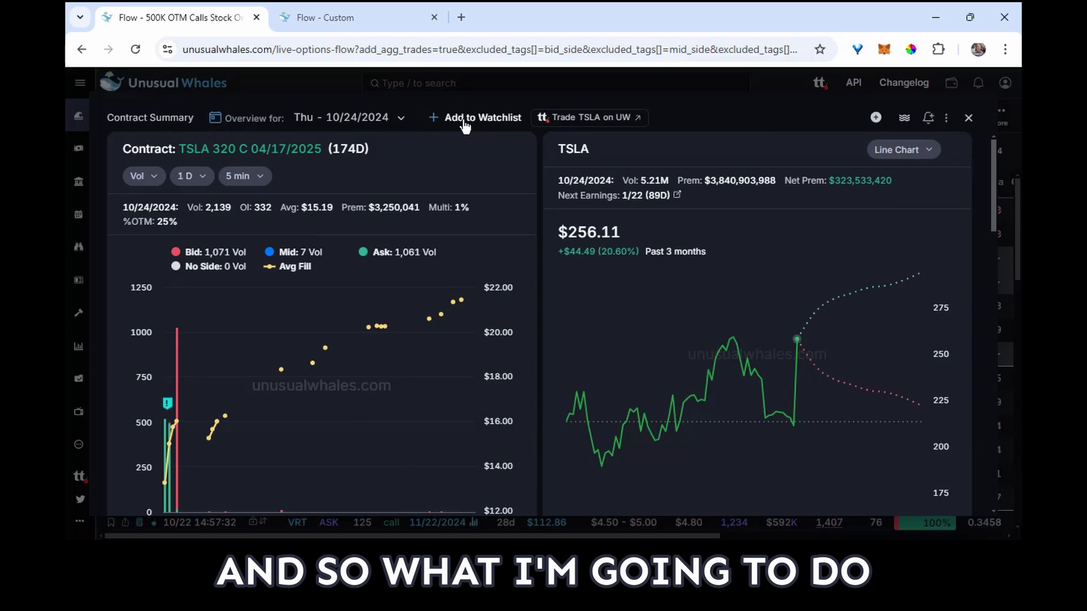
{"action": "left_click", "coordinate": [482, 118]}
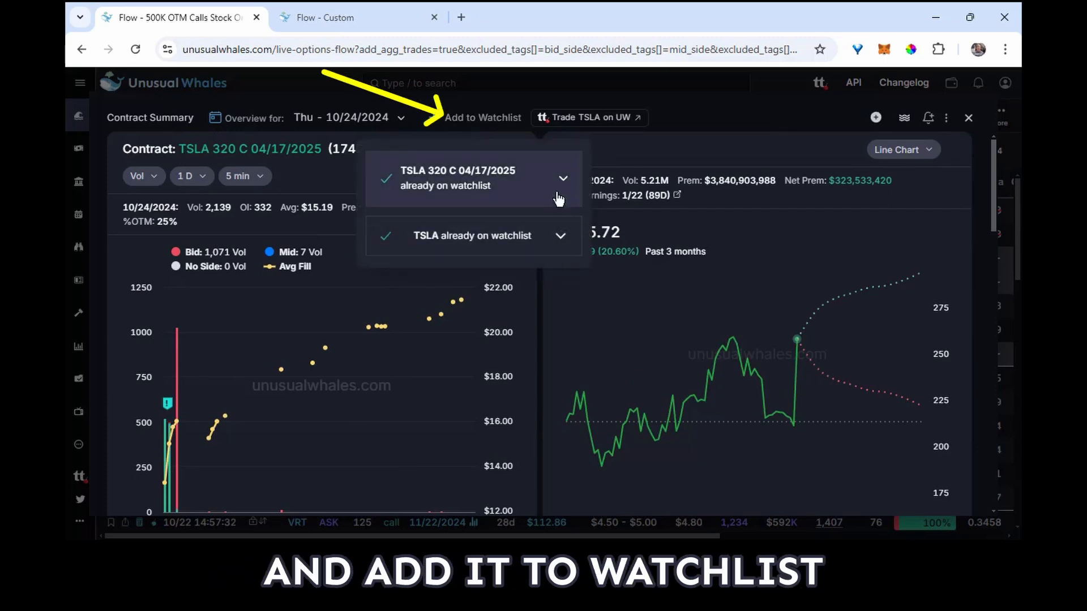
{"action": "left_click", "coordinate": [563, 178]}
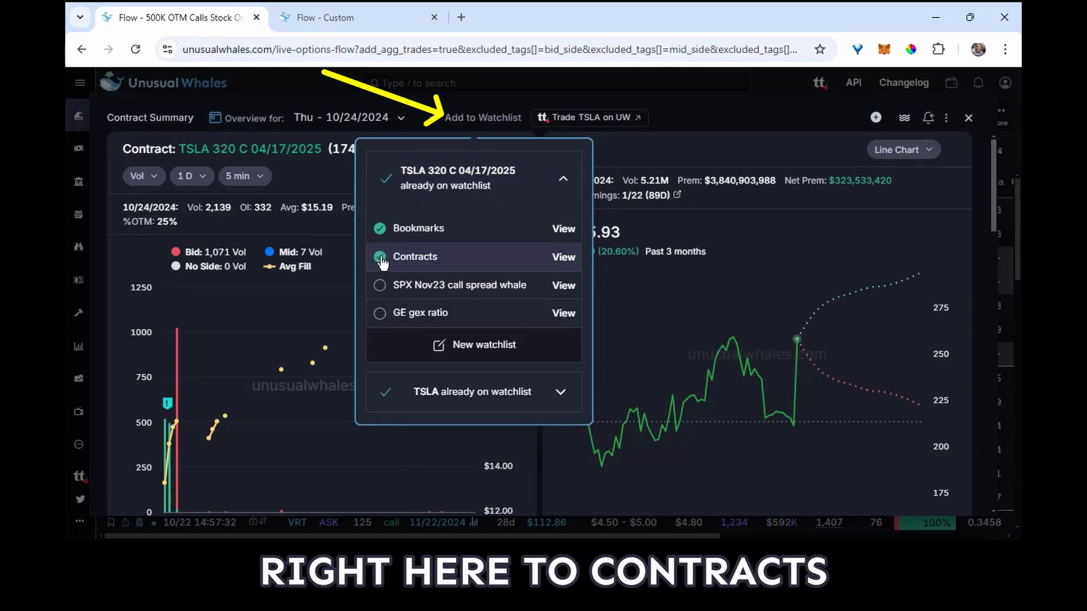
{"action": "left_click", "coordinate": [379, 256]}
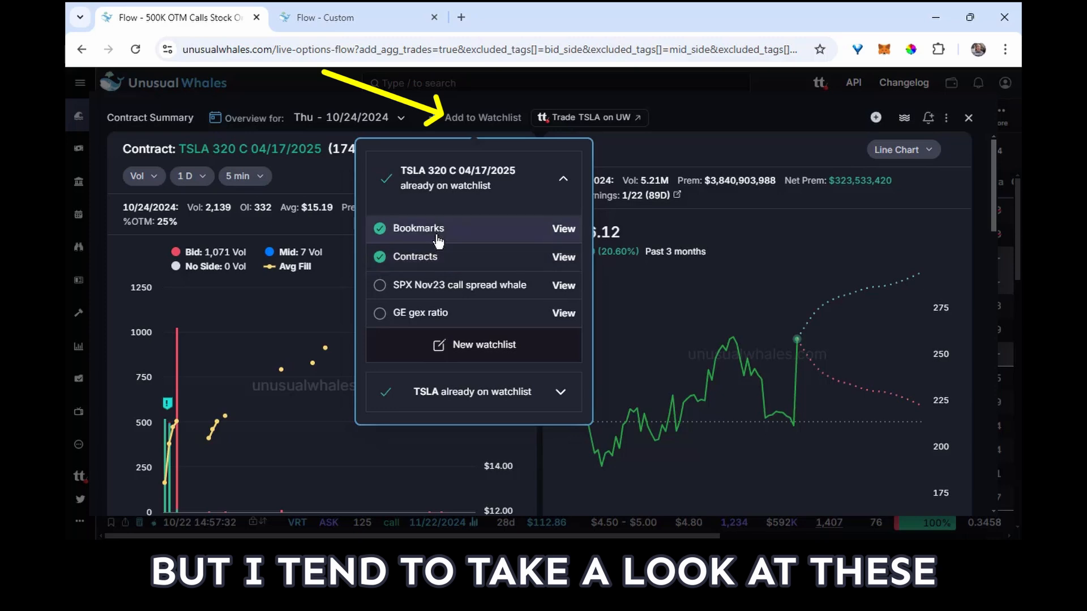
{"action": "mouse_move", "coordinate": [427, 260]}
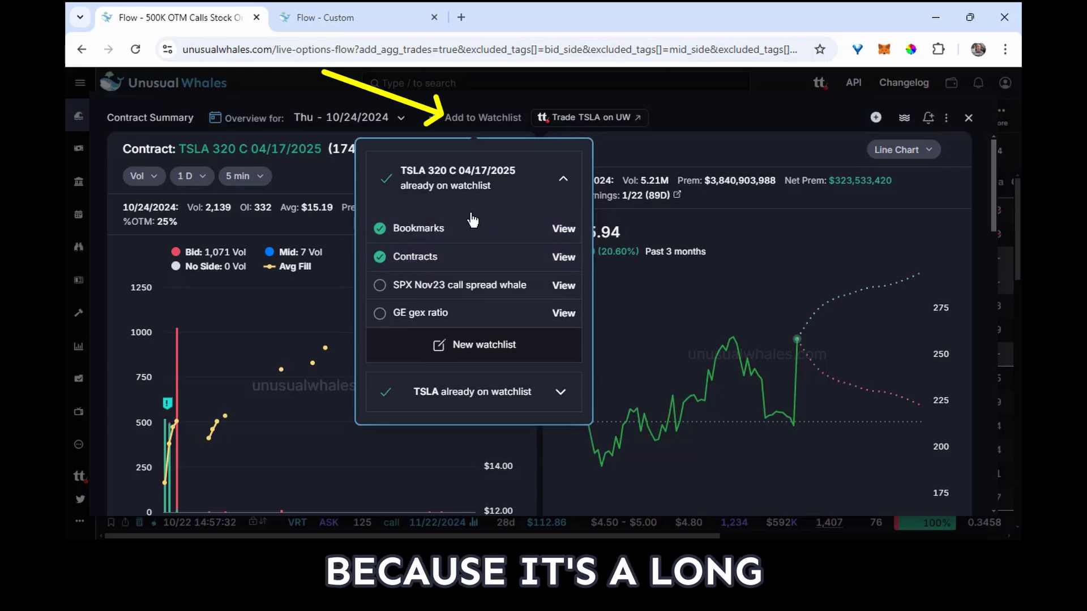
{"action": "mouse_move", "coordinate": [565, 180]}
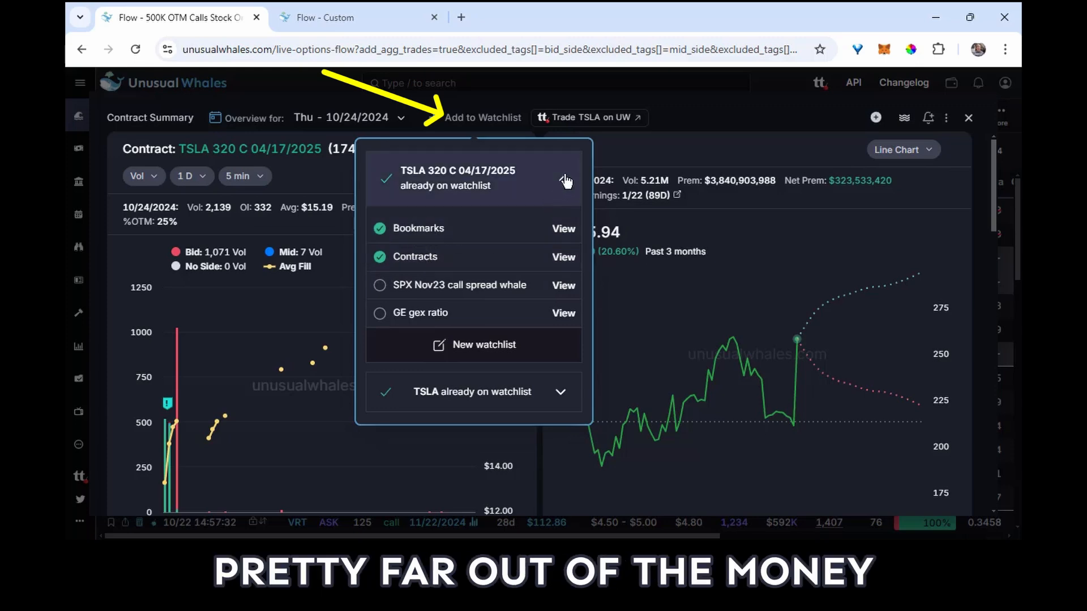
{"action": "left_click", "coordinate": [968, 118]}
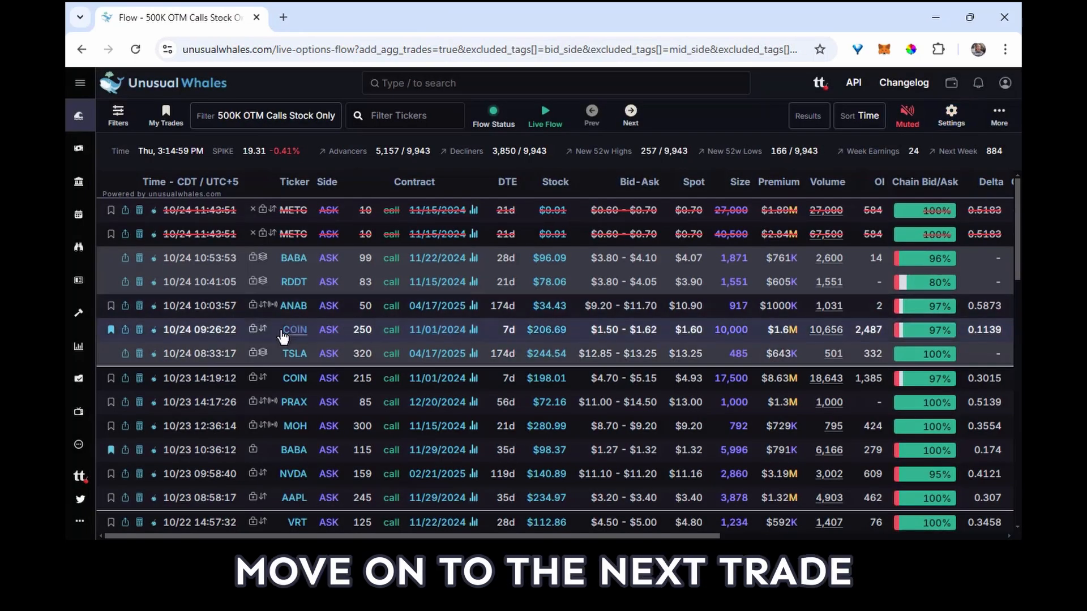
{"action": "mouse_move", "coordinate": [449, 336]}
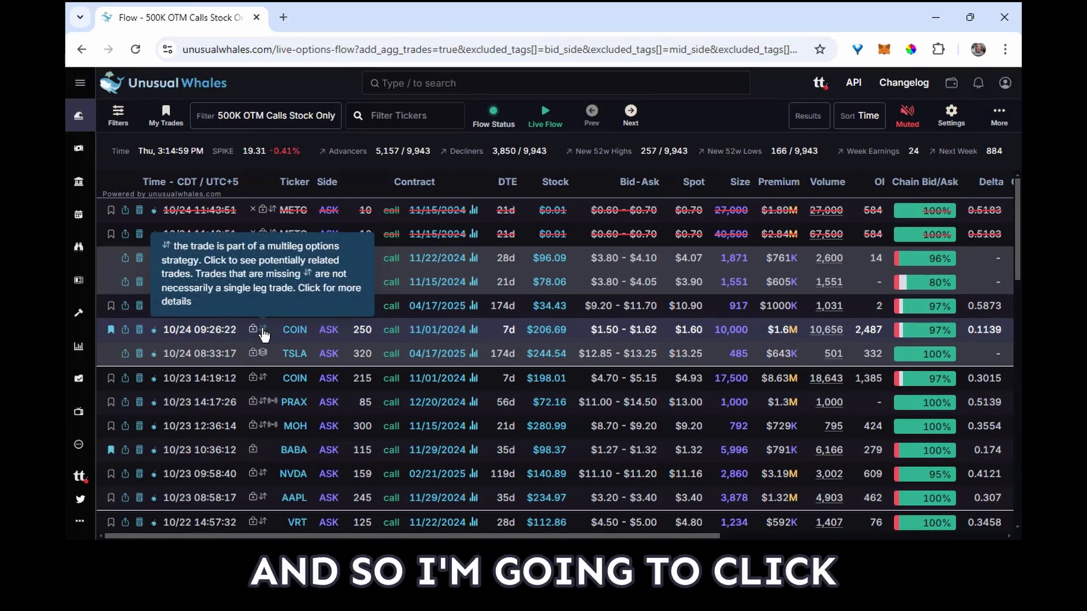
{"action": "left_click", "coordinate": [254, 330]}
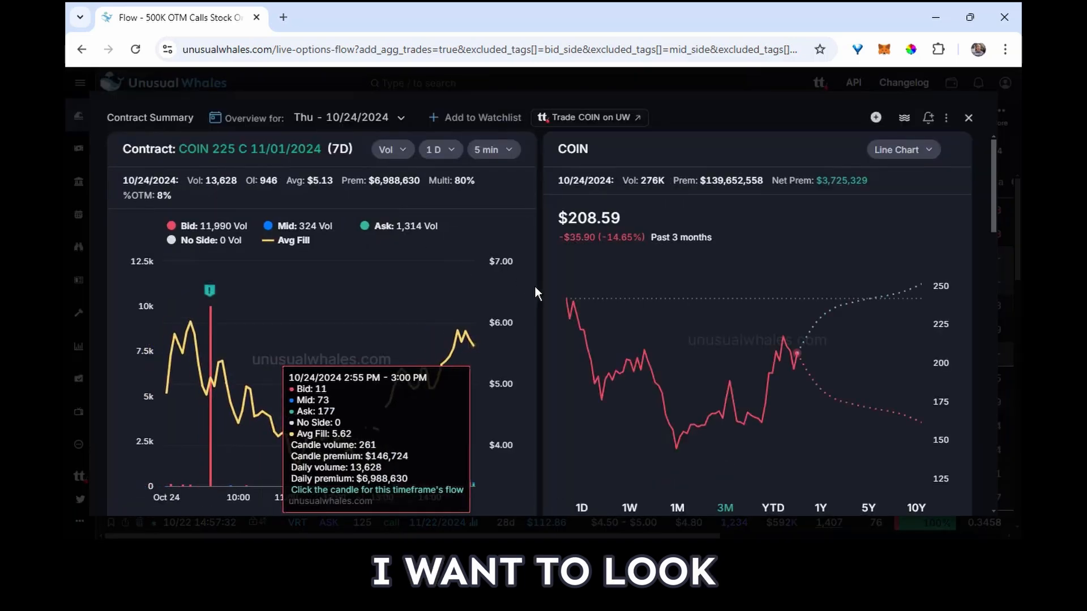
{"action": "scroll", "scroll_direction": "down", "scroll_amount": 3}
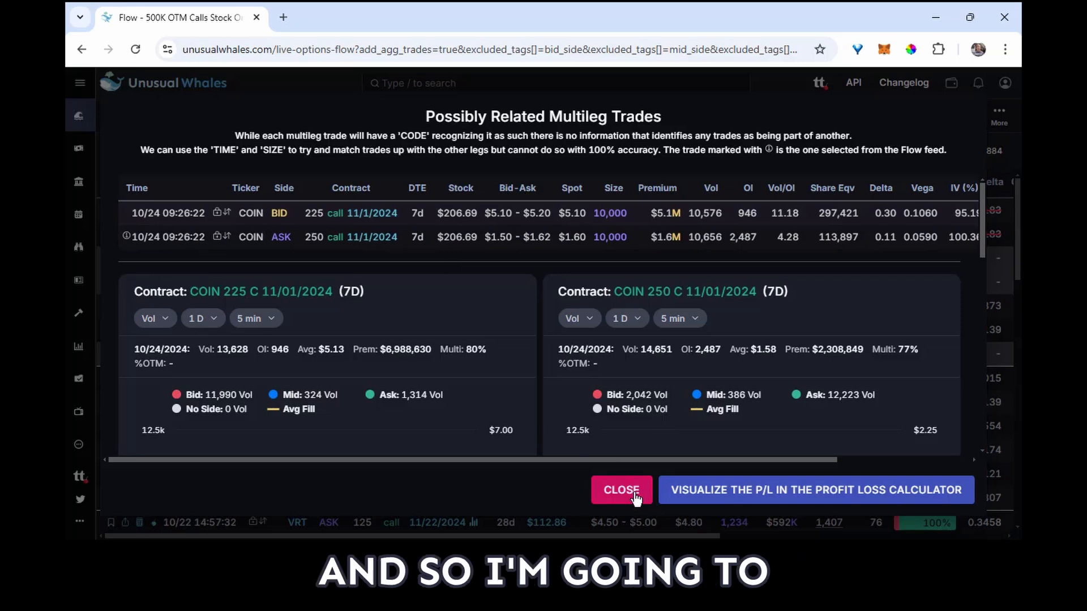
{"action": "left_click", "coordinate": [622, 490]}
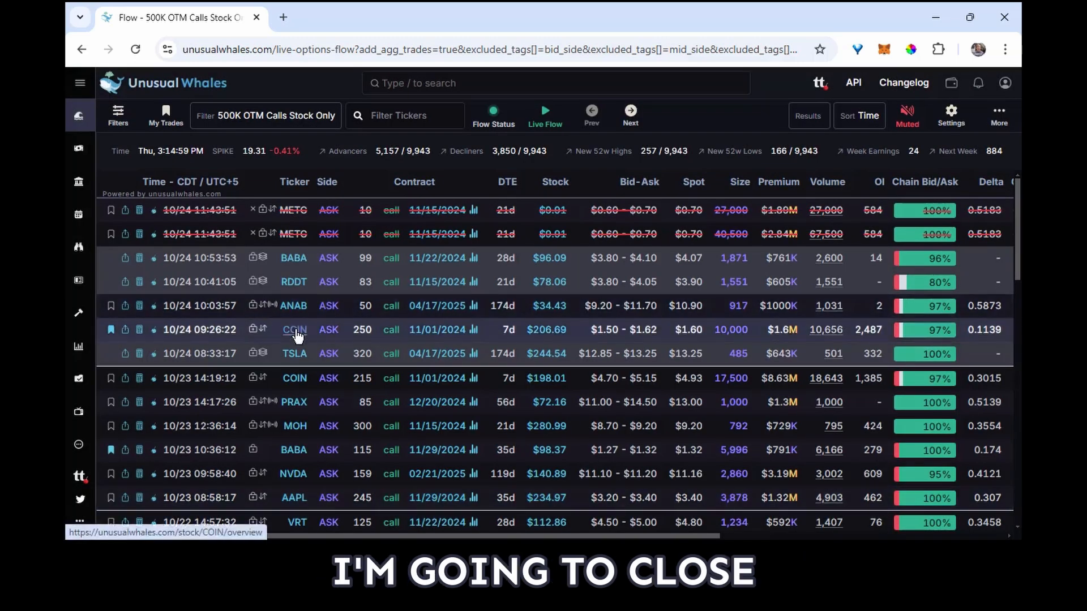
Review COIN's 1 Day price chart, then close the COIN tab
{"action": "left_click", "coordinate": [294, 329]}
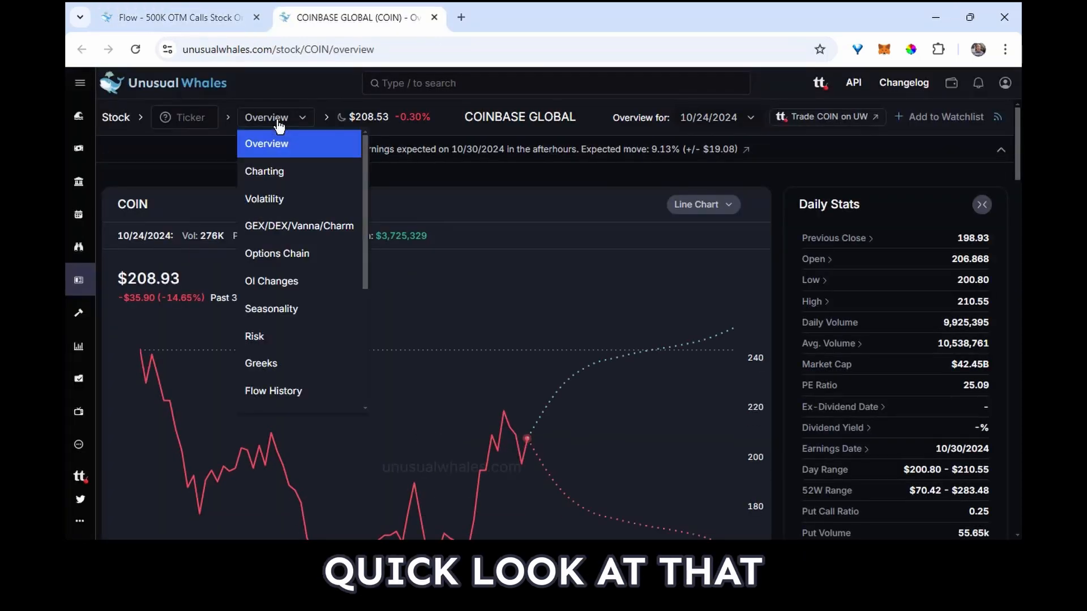
{"action": "left_click", "coordinate": [264, 171]}
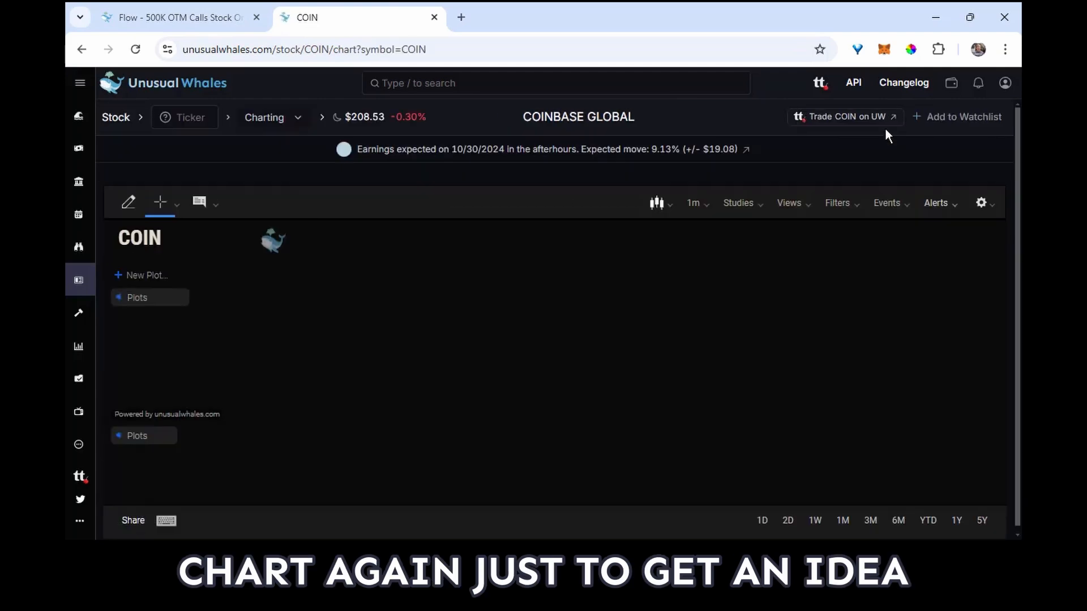
{"action": "left_click", "coordinate": [693, 202]}
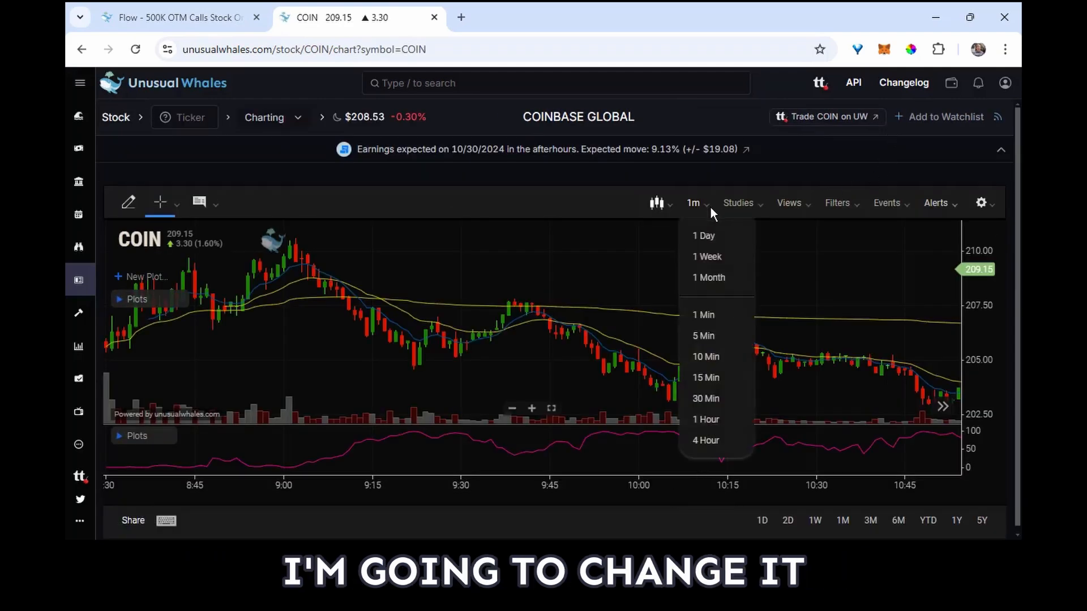
{"action": "left_click", "coordinate": [703, 236]}
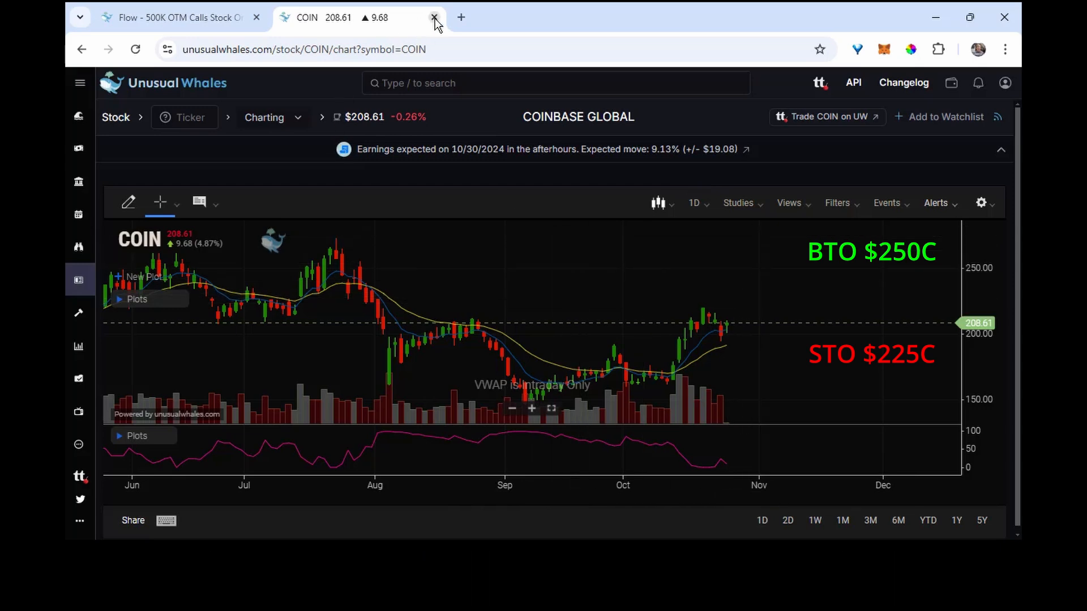
{"action": "left_click", "coordinate": [433, 17]}
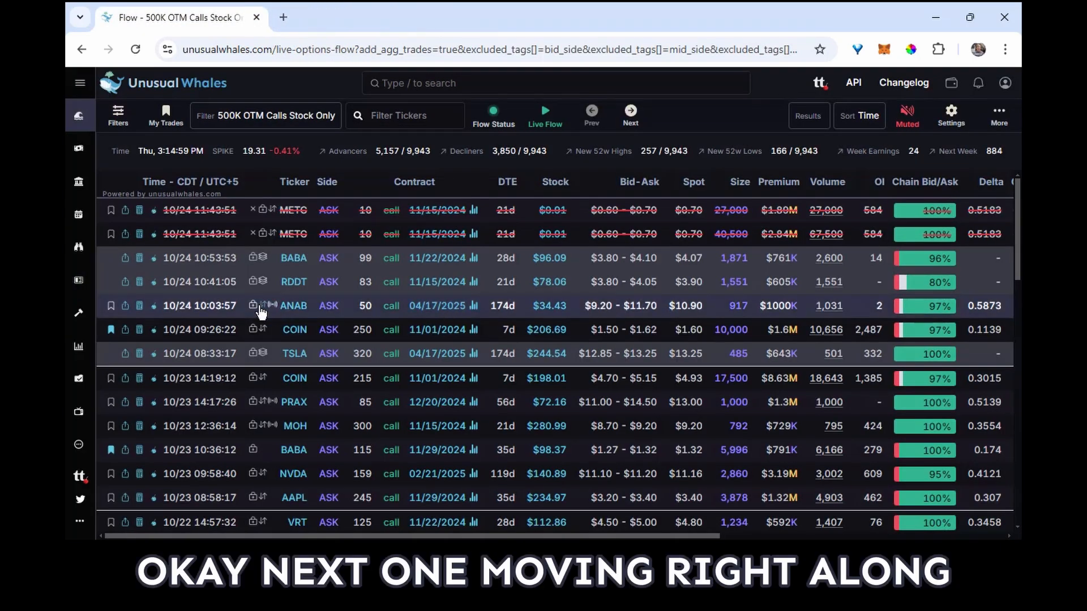
{"action": "left_click", "coordinate": [268, 306]}
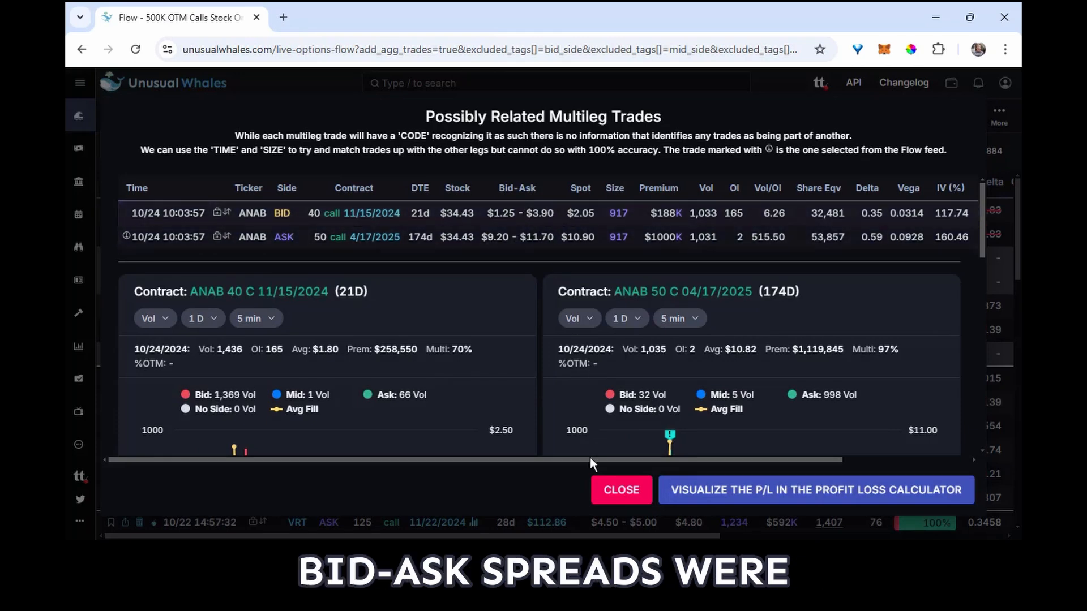
{"action": "left_click", "coordinate": [621, 489]}
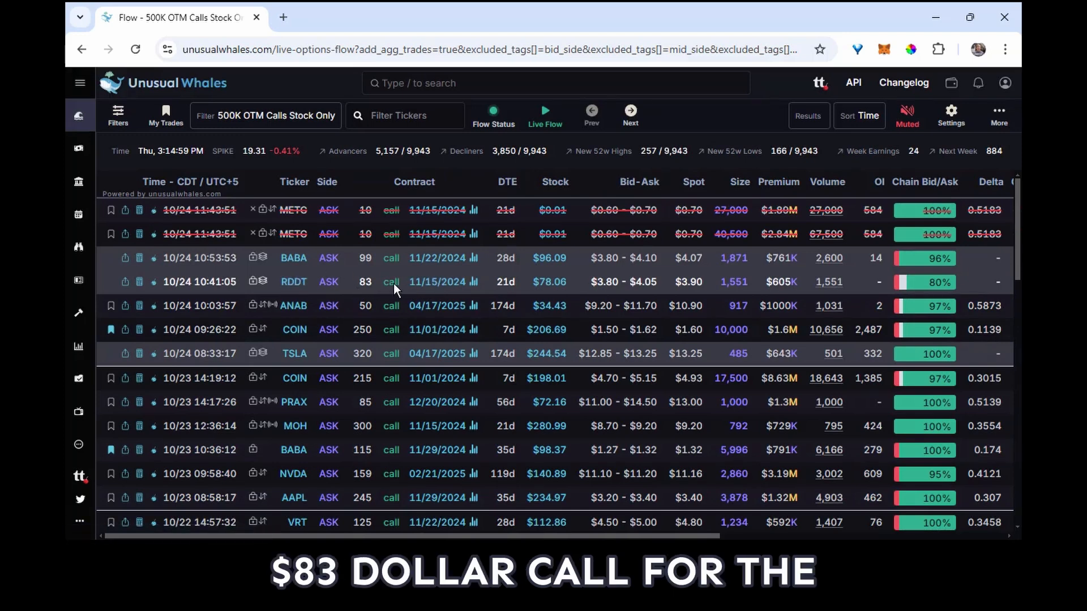
{"action": "mouse_move", "coordinate": [438, 285]}
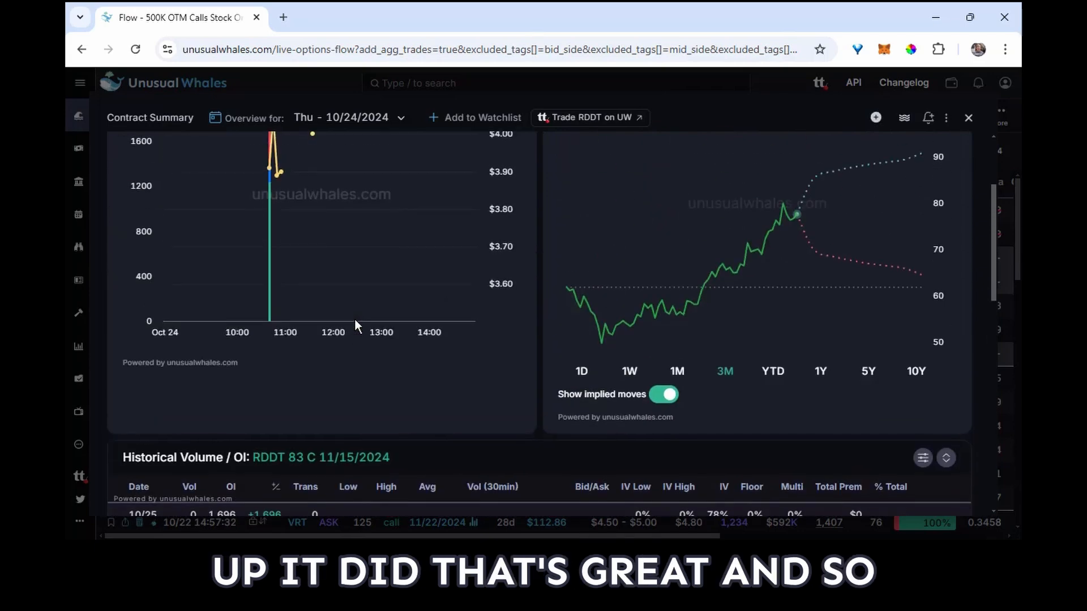
{"action": "mouse_move", "coordinate": [270, 309]}
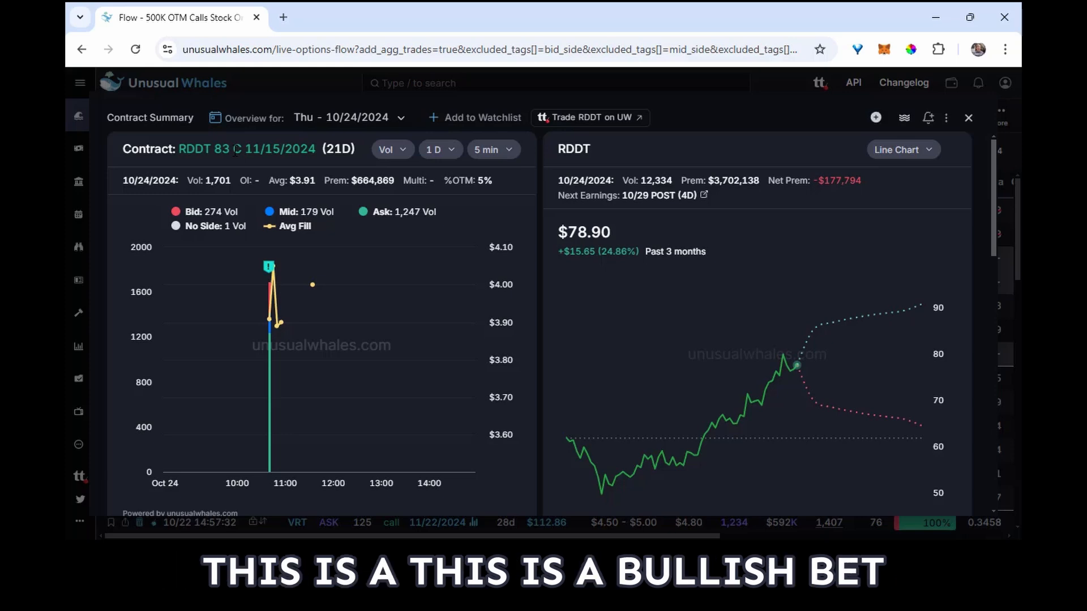
{"action": "mouse_move", "coordinate": [957, 116]}
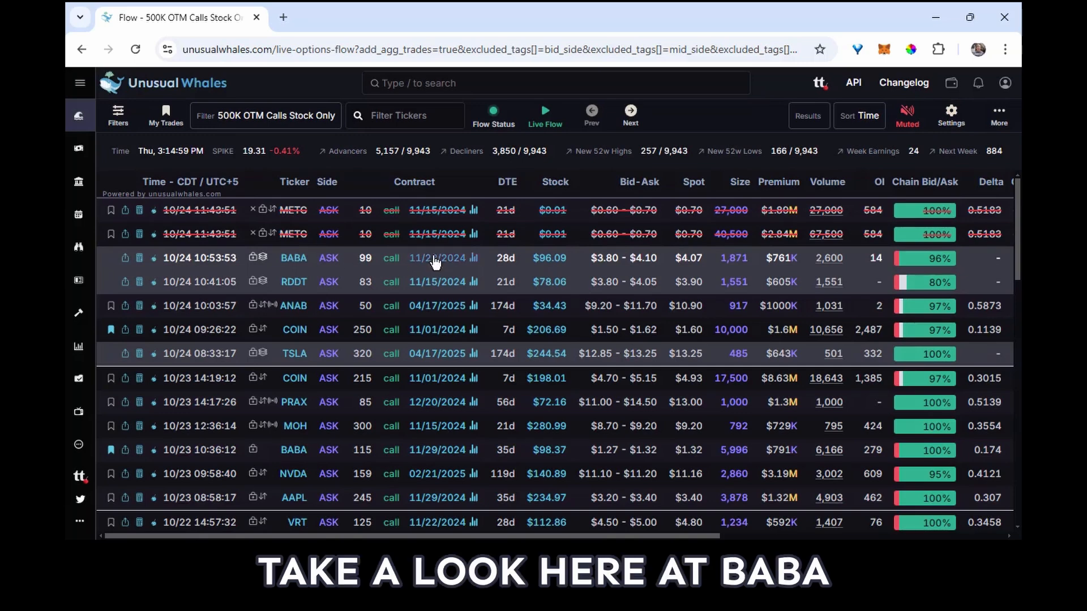
{"action": "left_click", "coordinate": [436, 258]}
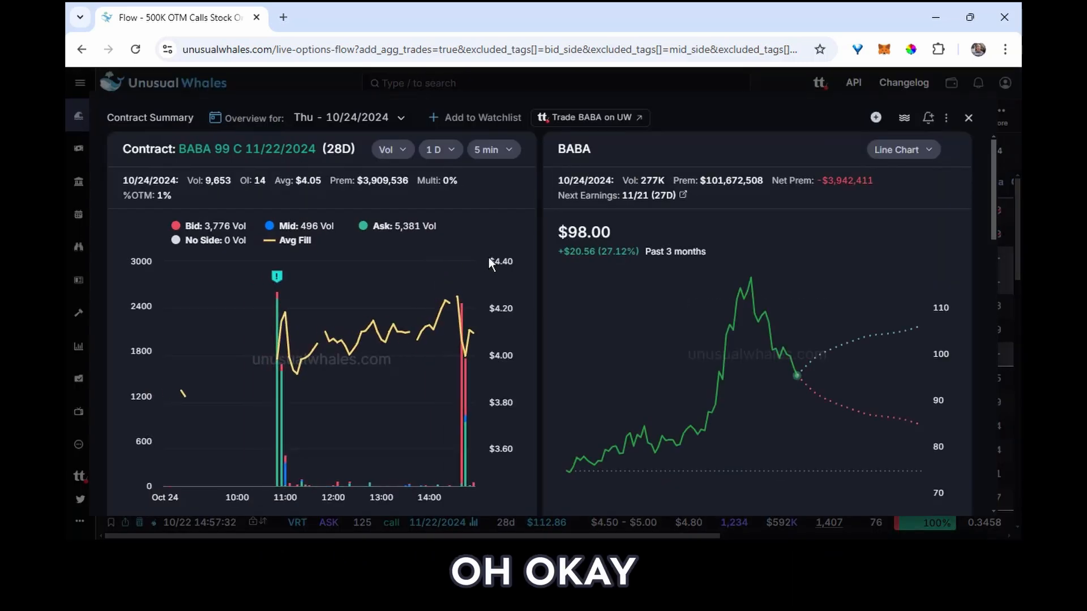
{"action": "mouse_move", "coordinate": [330, 226]}
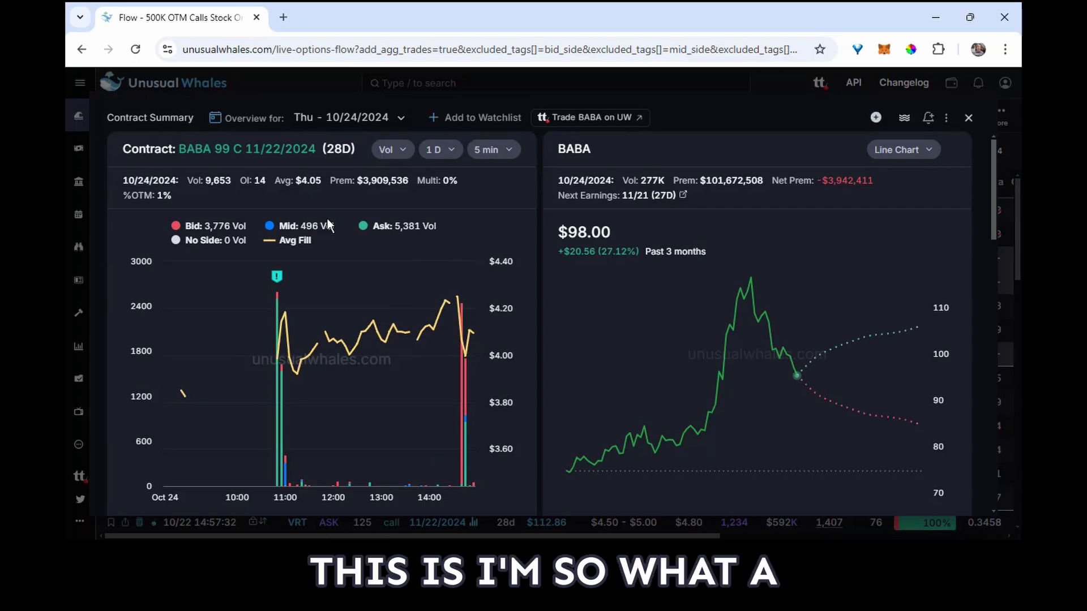
{"action": "mouse_move", "coordinate": [524, 295]}
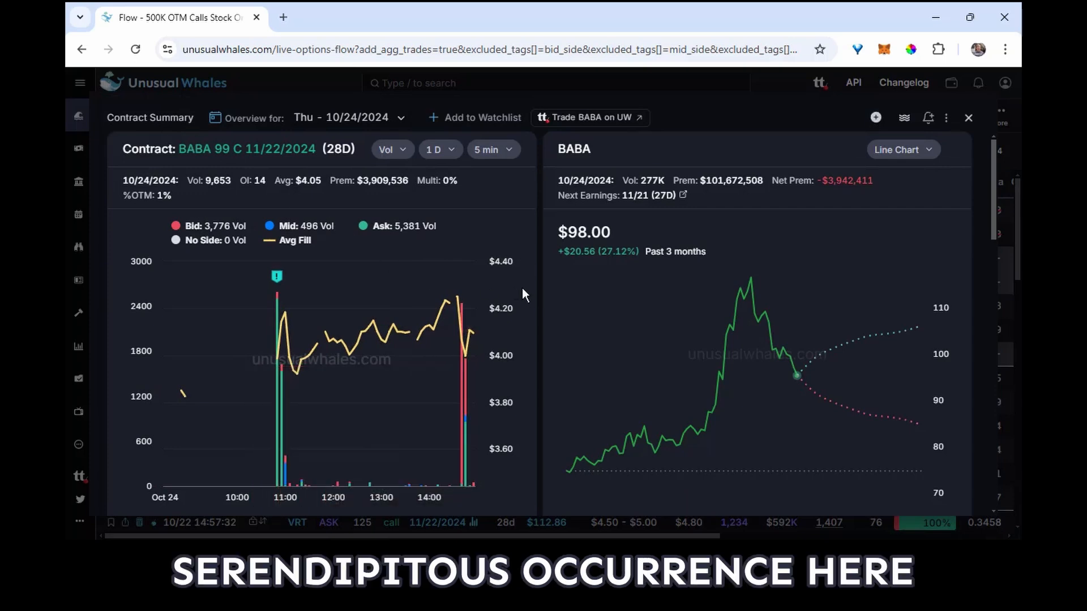
{"action": "scroll", "scroll_direction": "down", "scroll_amount": 3}
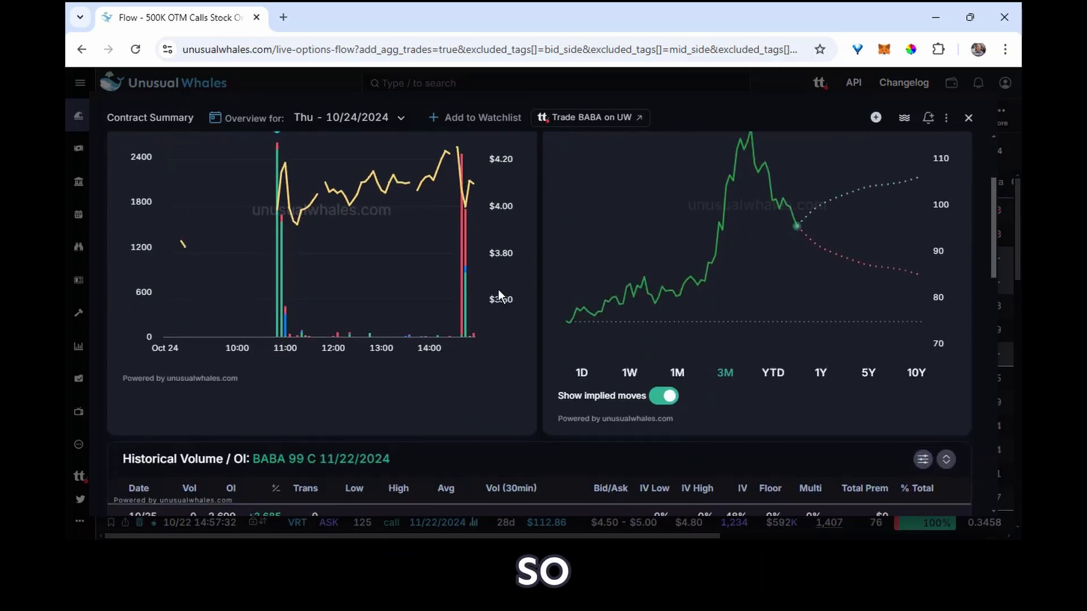
{"action": "mouse_move", "coordinate": [371, 245]}
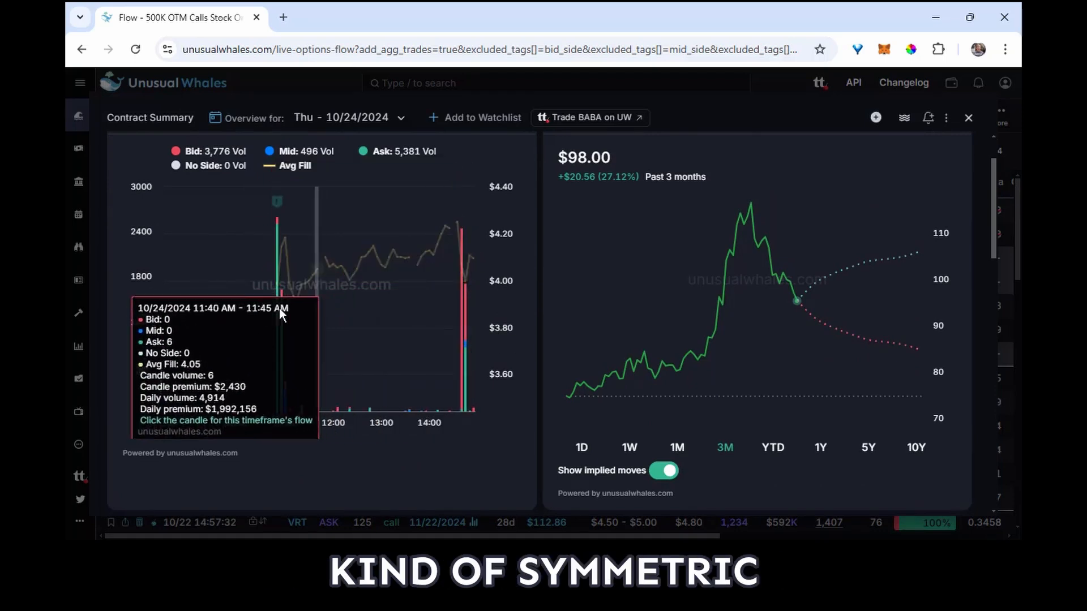
{"action": "scroll", "scroll_direction": "down", "scroll_amount": 3}
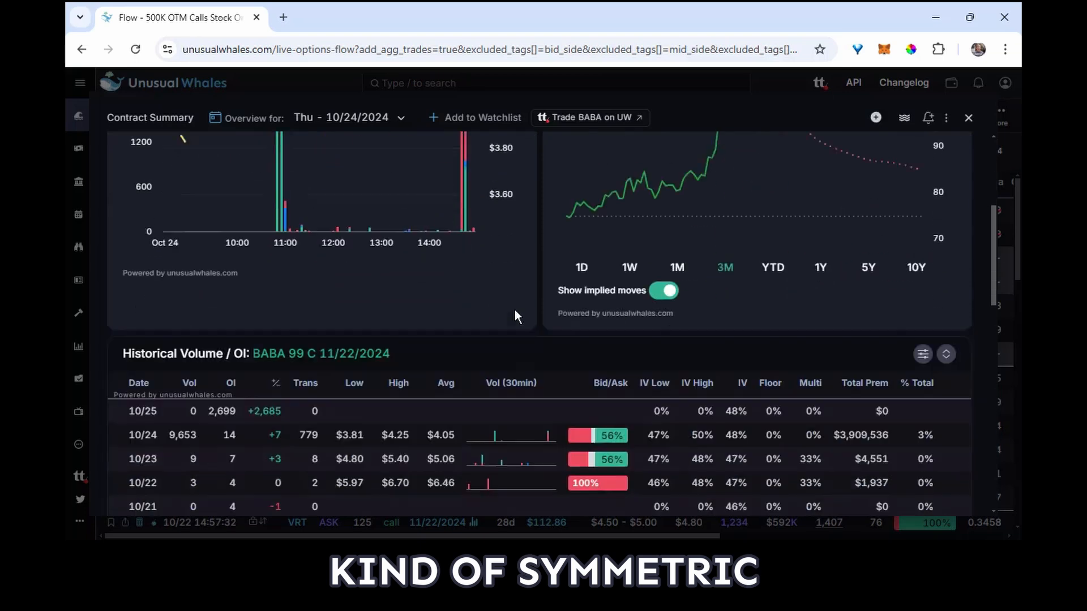
{"action": "scroll", "scroll_direction": "down", "scroll_amount": 3}
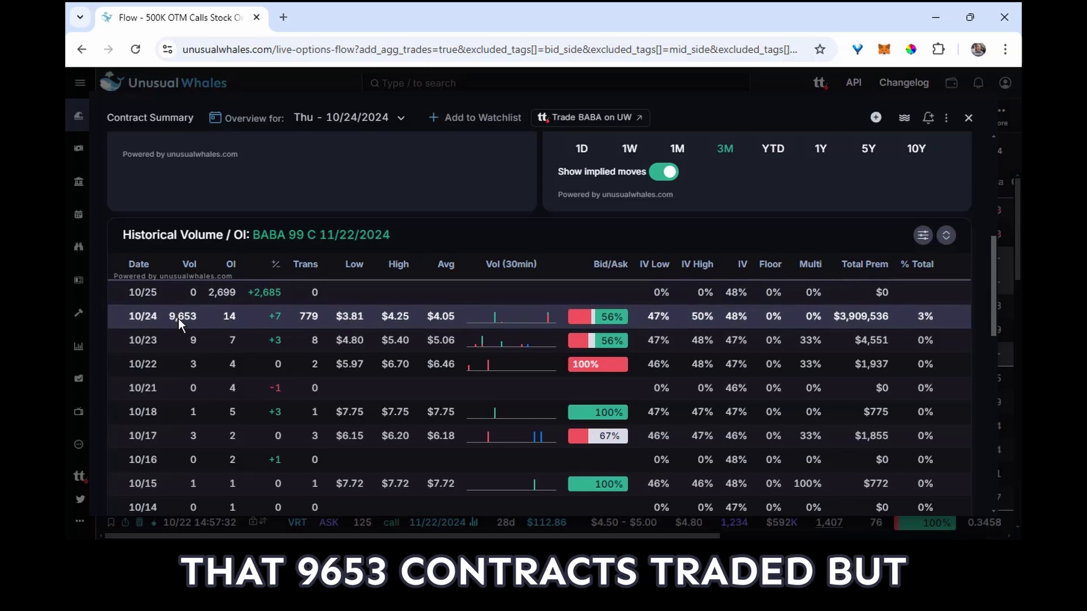
{"action": "mouse_move", "coordinate": [228, 300]}
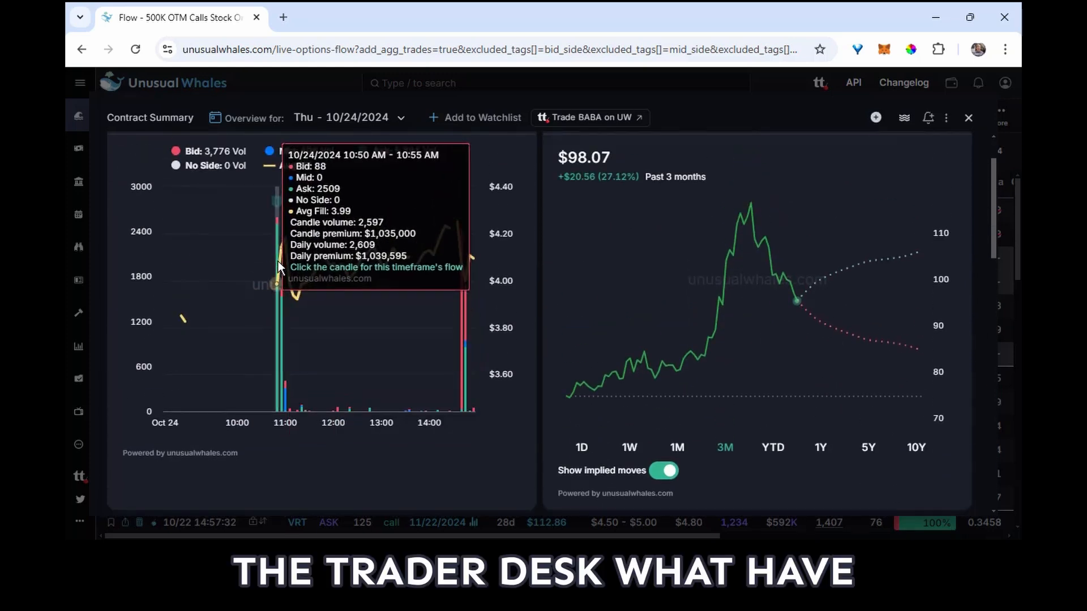
{"action": "mouse_move", "coordinate": [280, 322]}
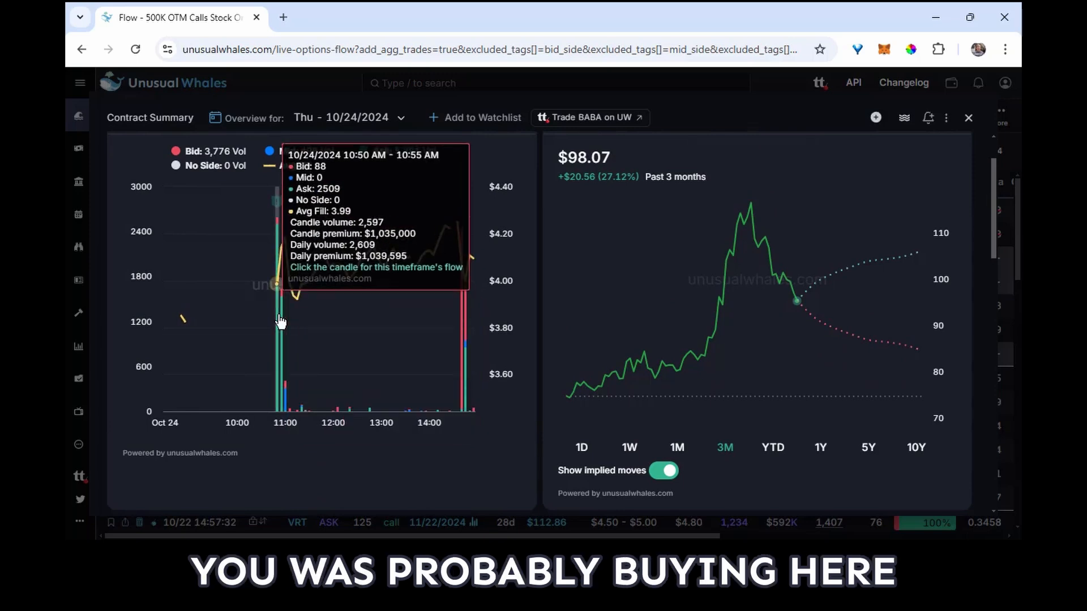
{"action": "mouse_move", "coordinate": [286, 322]}
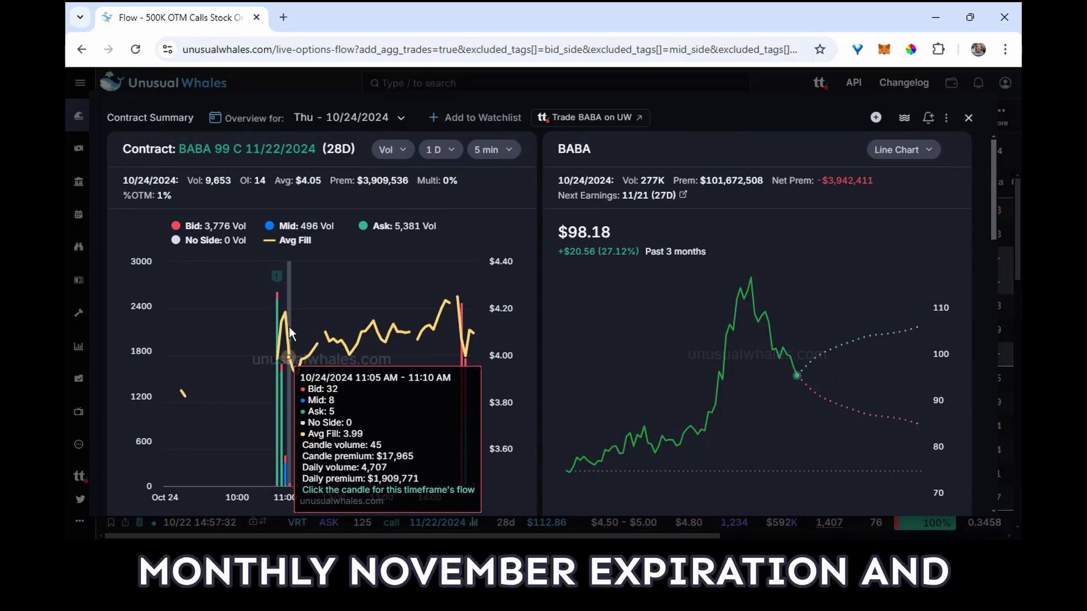
{"action": "mouse_move", "coordinate": [463, 371]}
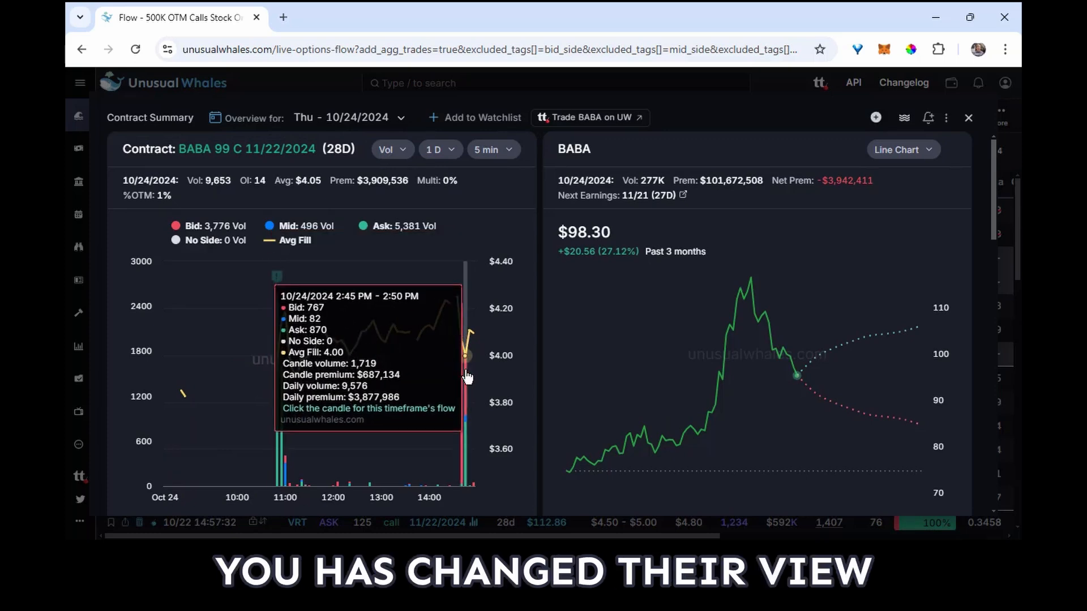
{"action": "mouse_move", "coordinate": [461, 376]}
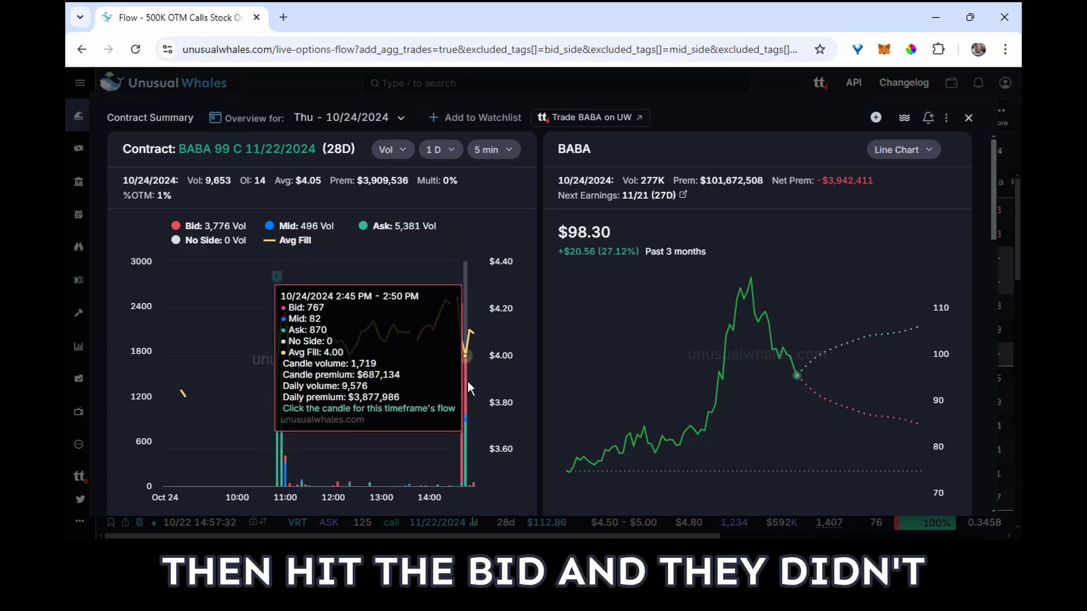
{"action": "scroll", "scroll_direction": "down", "scroll_amount": 3}
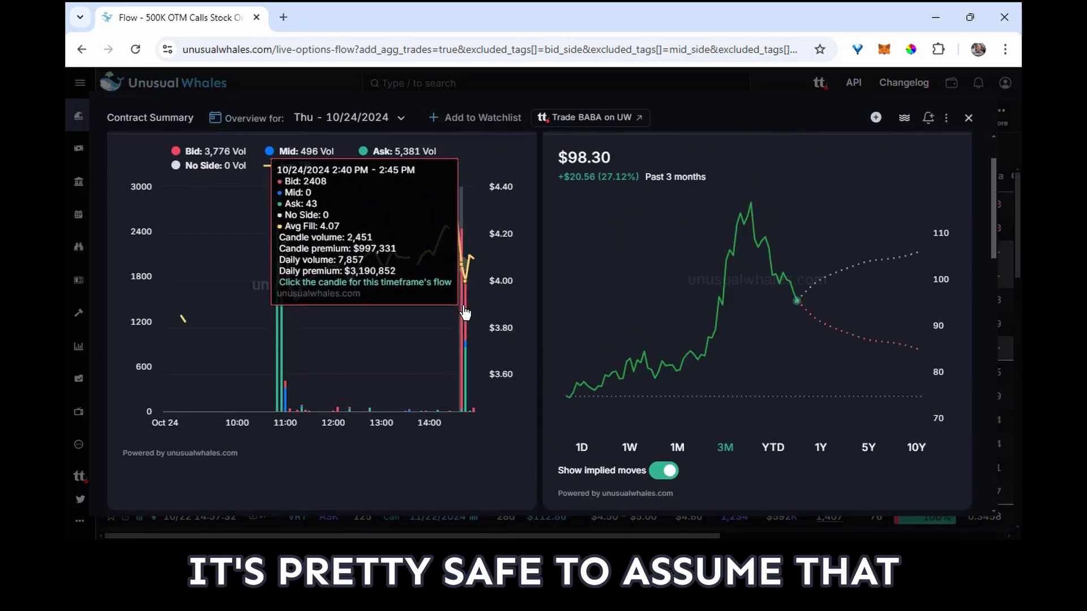
{"action": "mouse_move", "coordinate": [466, 313]}
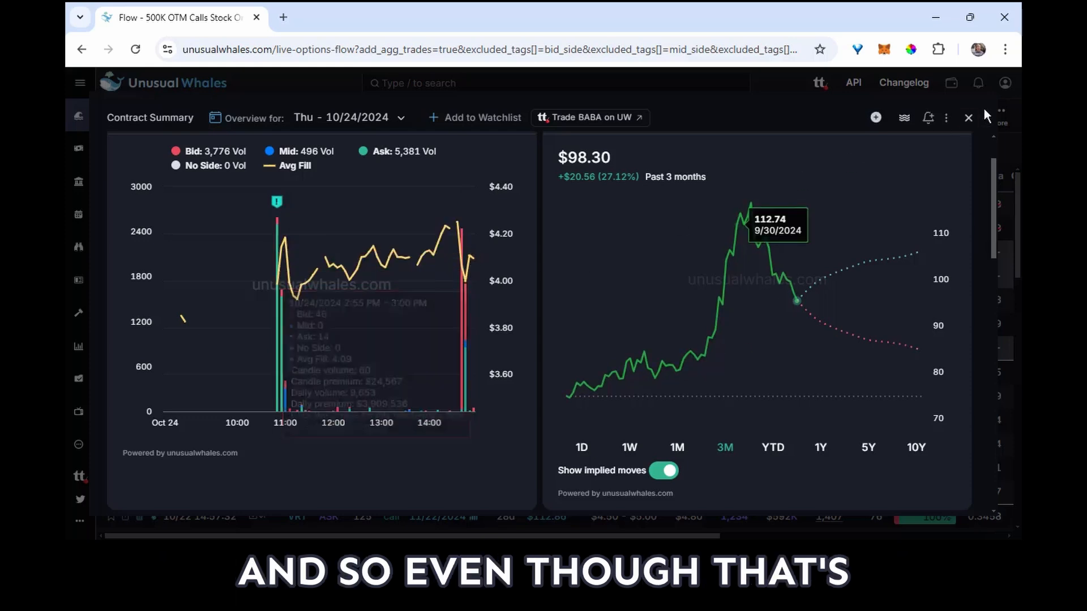
{"action": "left_click", "coordinate": [968, 118]}
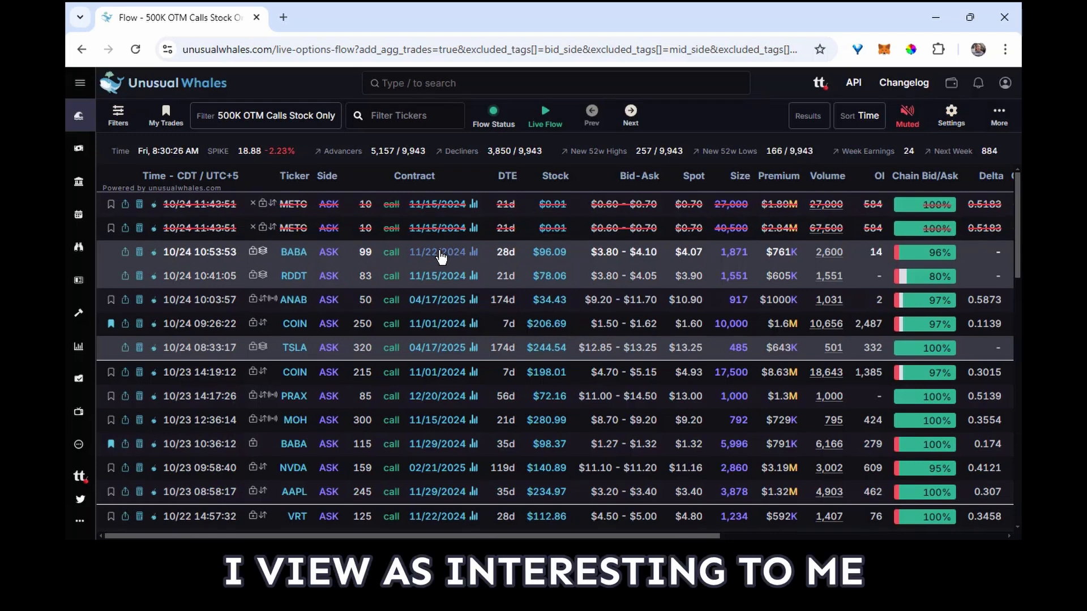
{"action": "mouse_move", "coordinate": [293, 228]}
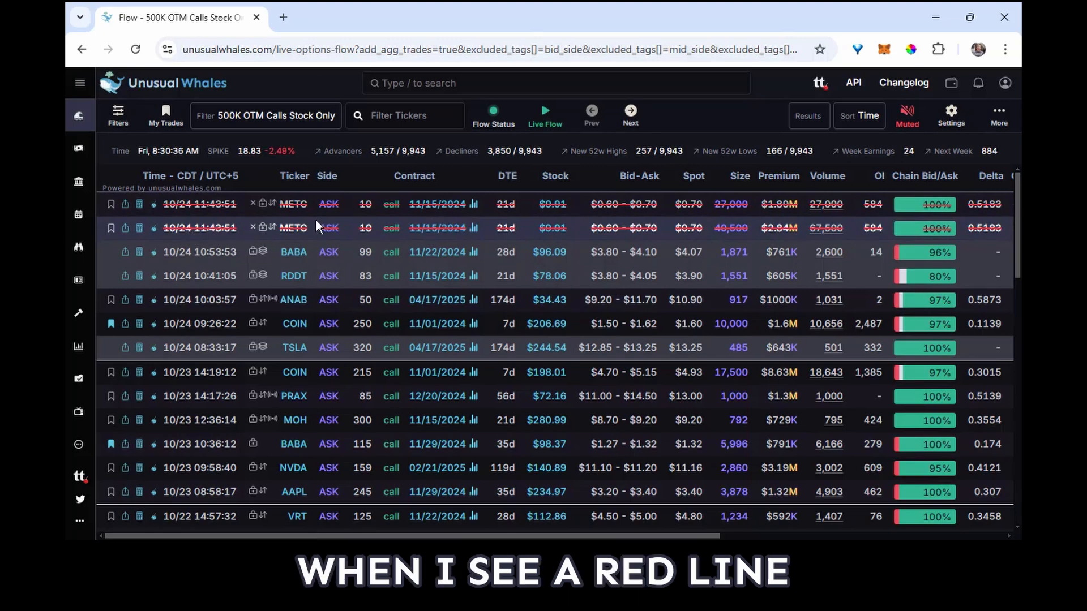
{"action": "mouse_move", "coordinate": [398, 237]}
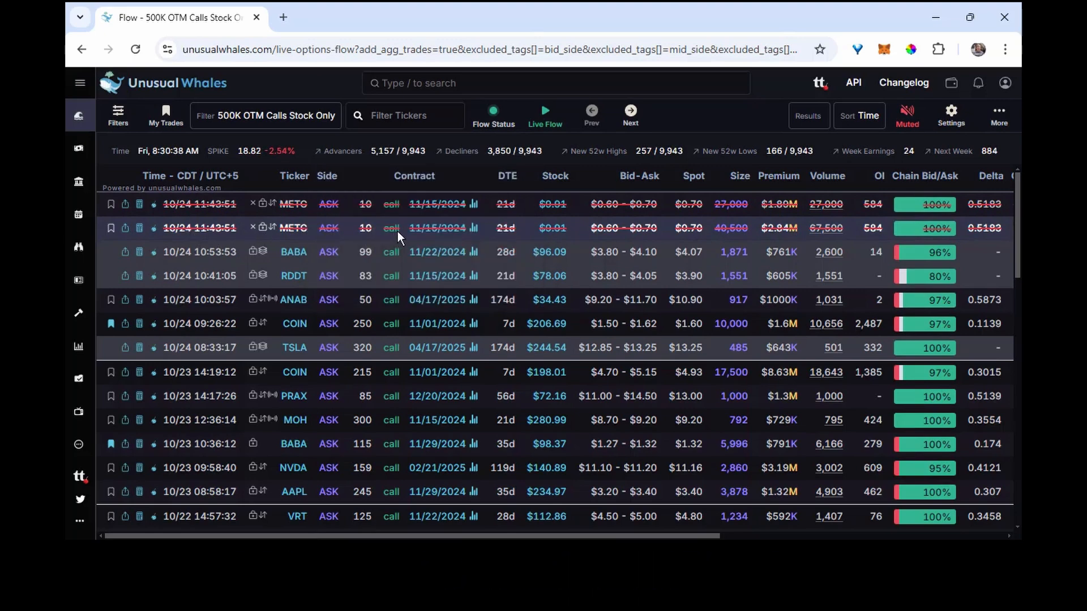